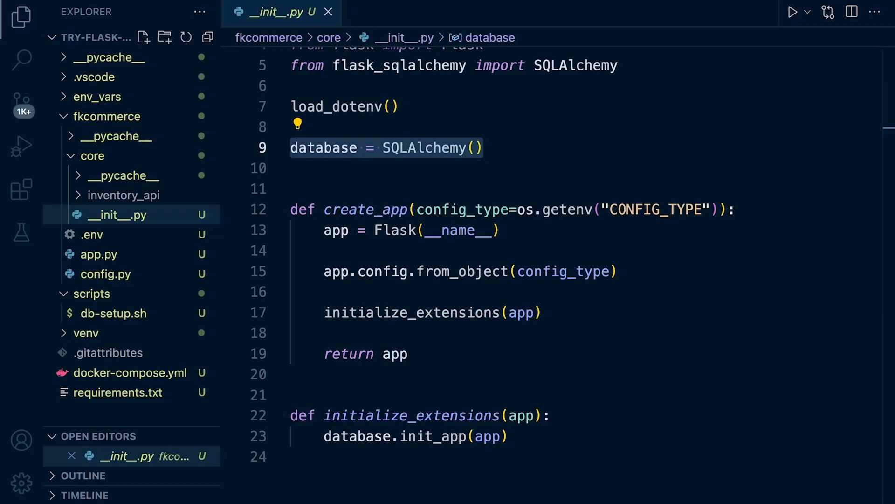
Expand the core package in the explorer and add a new models.py file there.
left_click(91, 155)
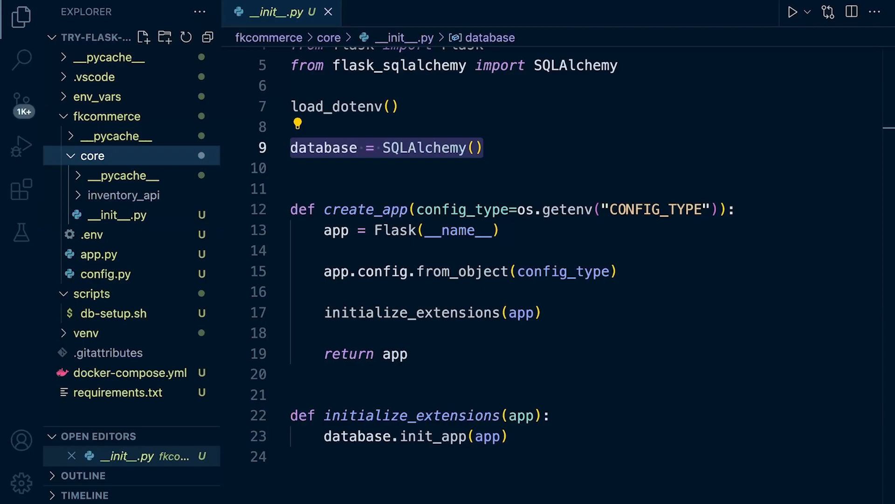
left_click(123, 195)
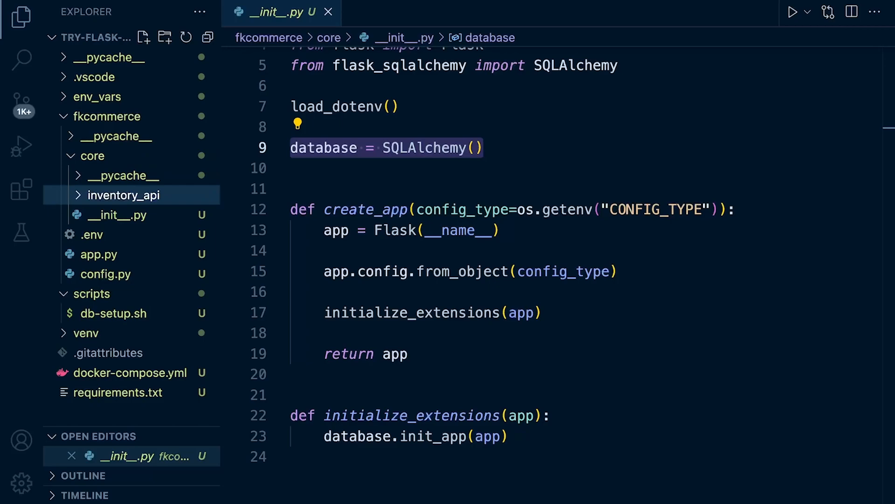
left_click(108, 116)
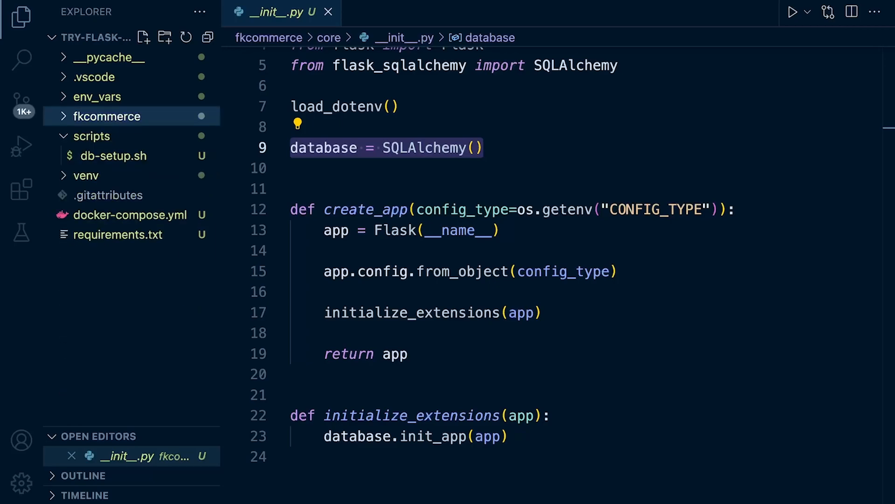
left_click(108, 116)
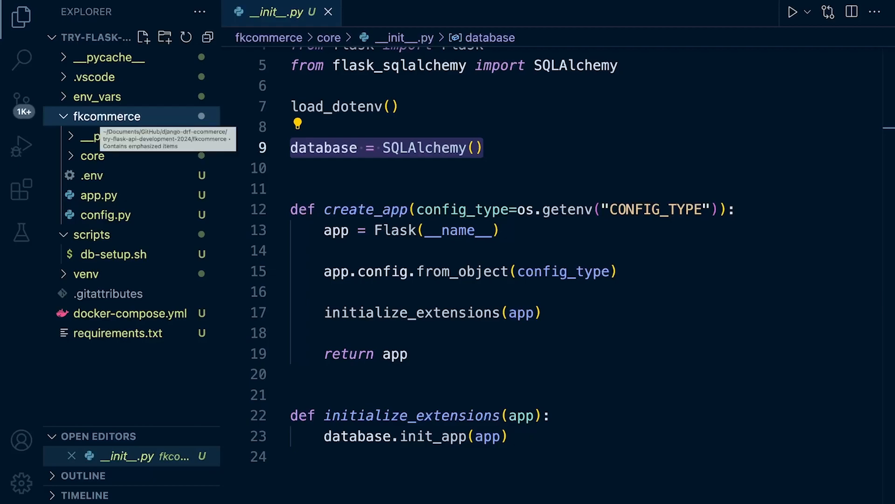
left_click(92, 155)
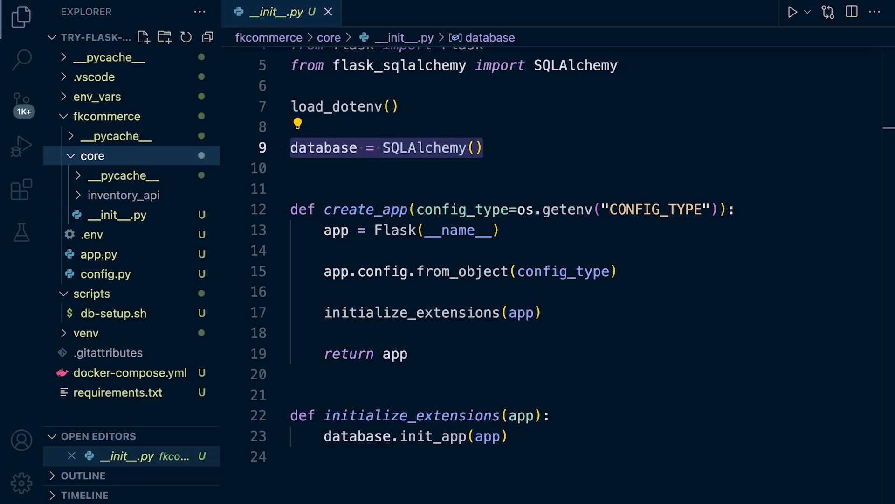
right_click(91, 156)
type("models")
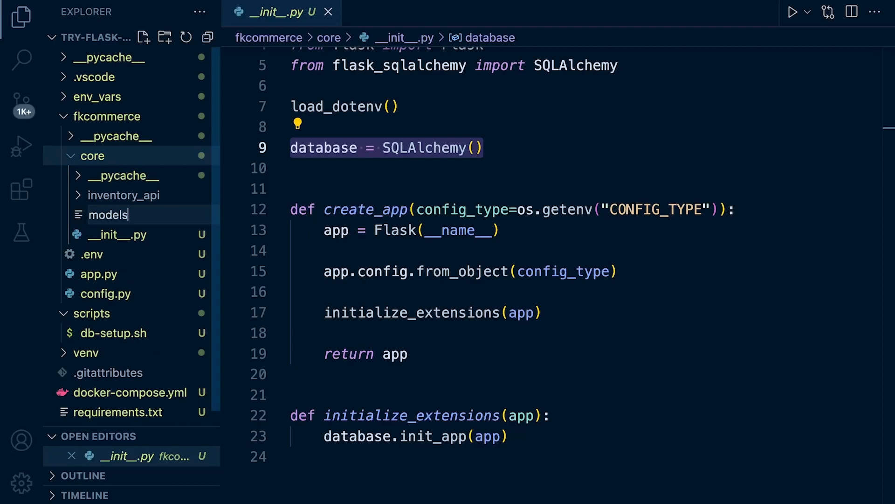
type(".py")
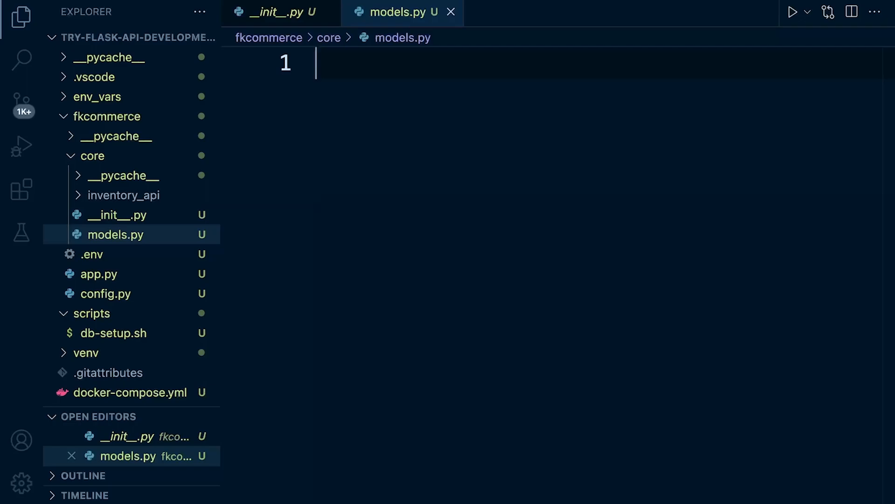
Add the import line 'from core import database as db' to models.py.
type("from core import datab")
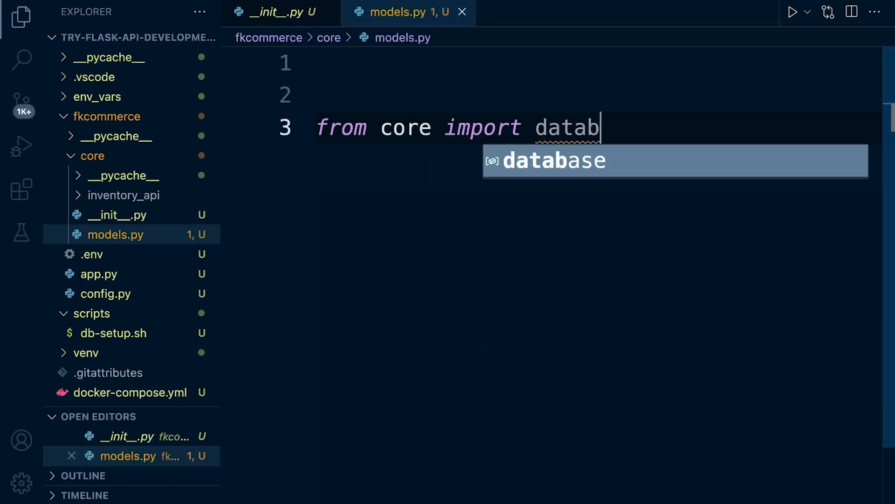
key("Tab")
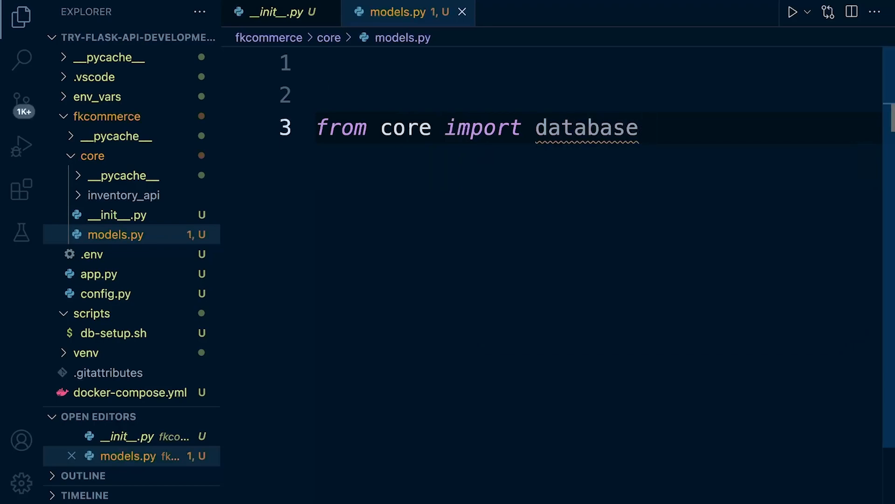
type("as db")
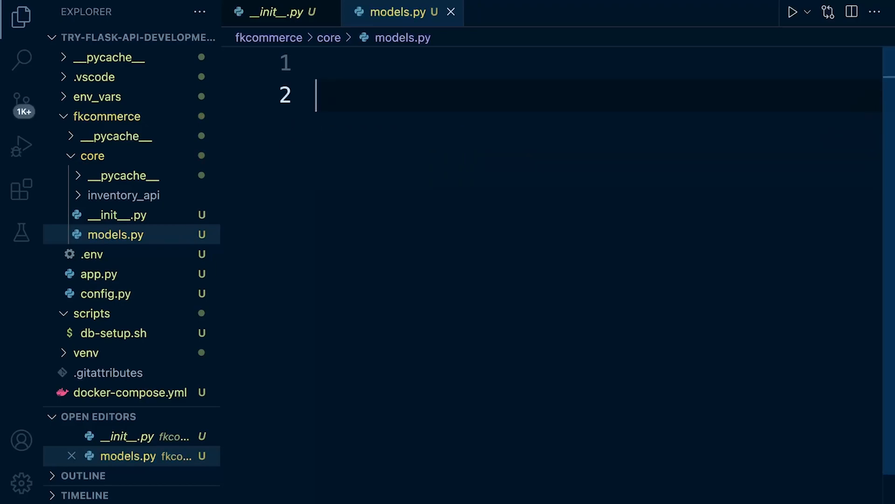
type("from core import database as db")
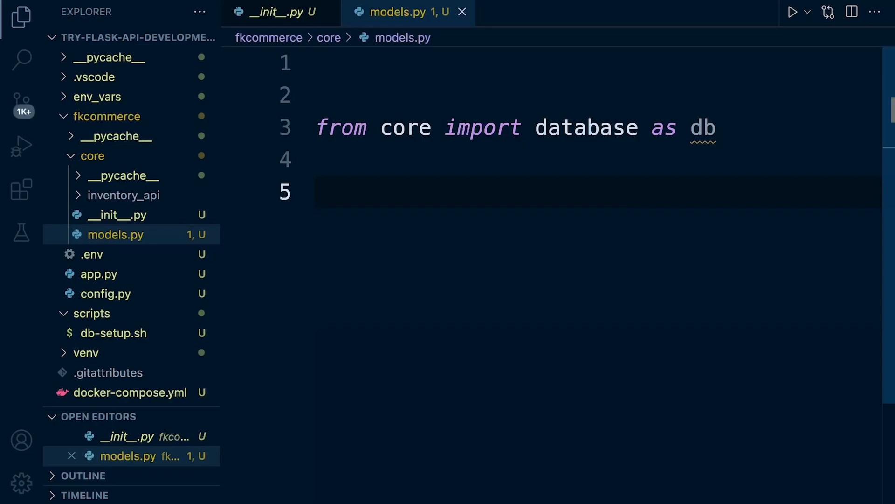
Begin 'class Category(db)' and select 'database' in the import line.
type("class")
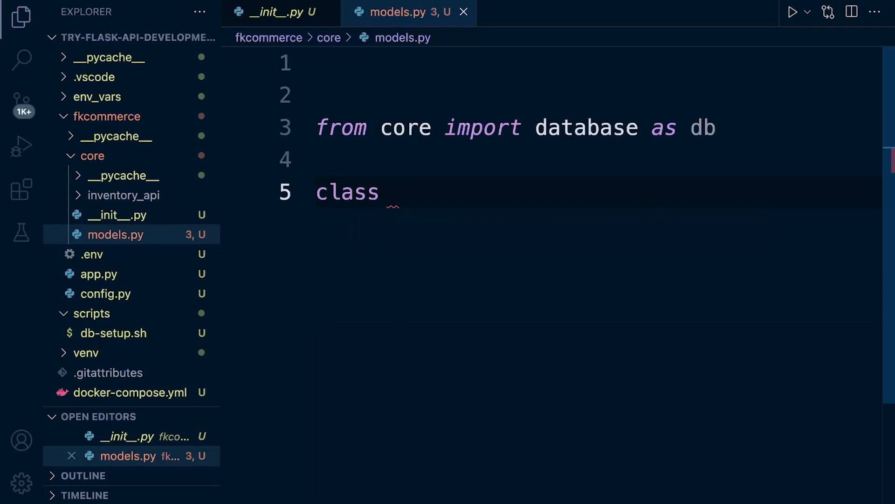
type("Category")
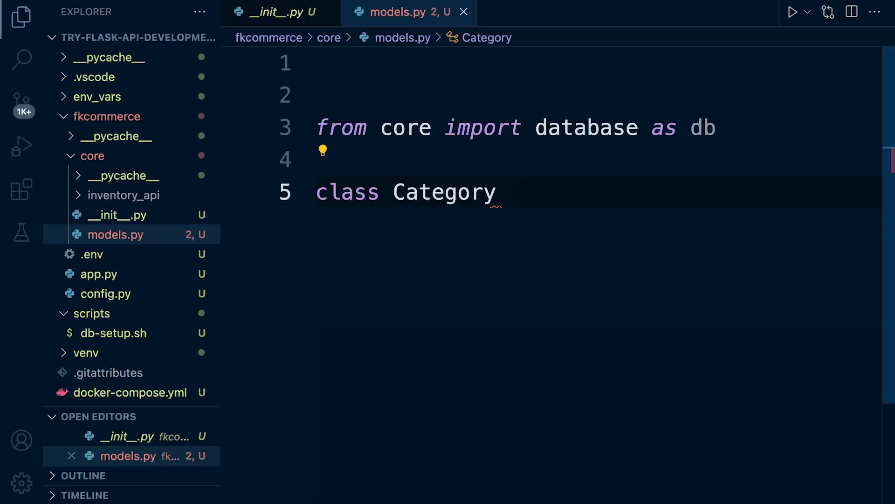
type("()")
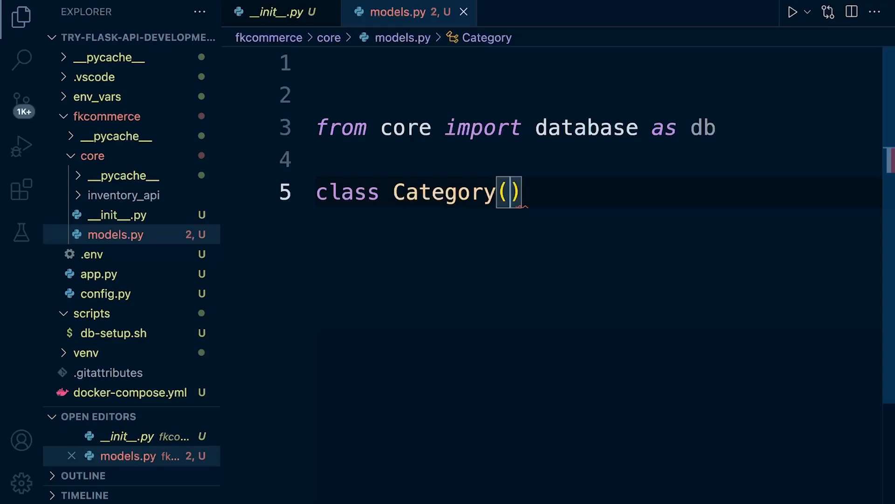
type("db")
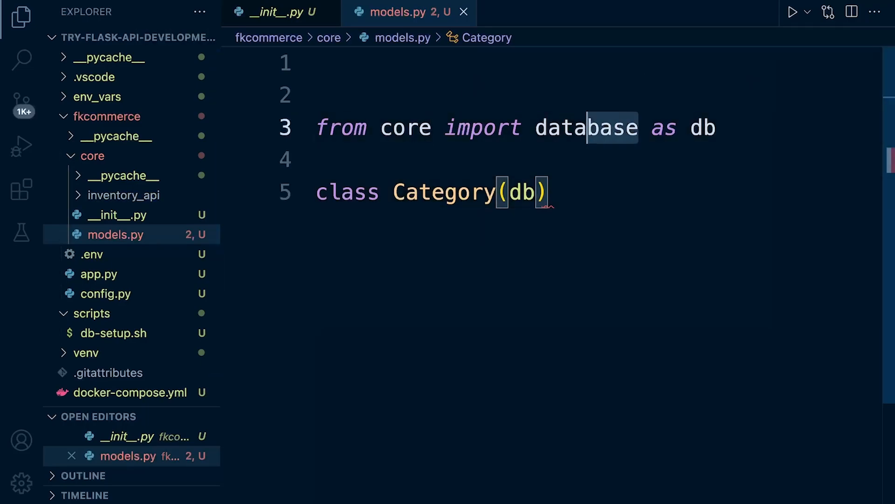
double_click(586, 127)
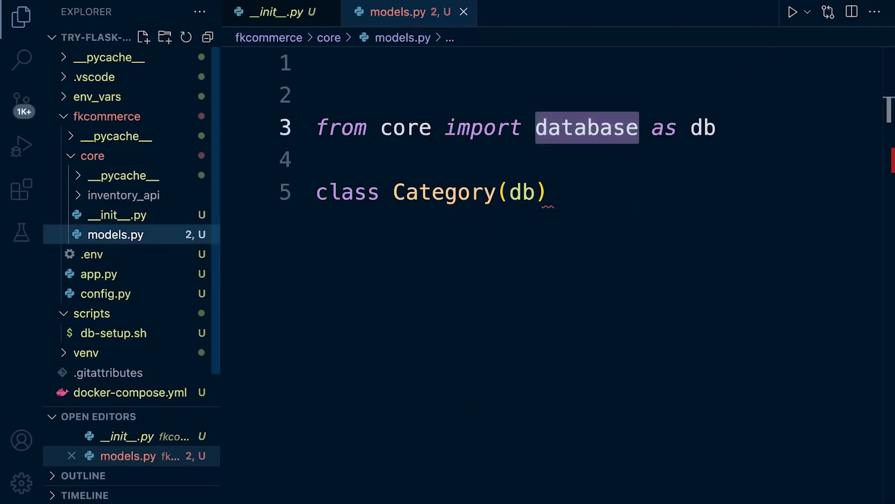
left_click(274, 12)
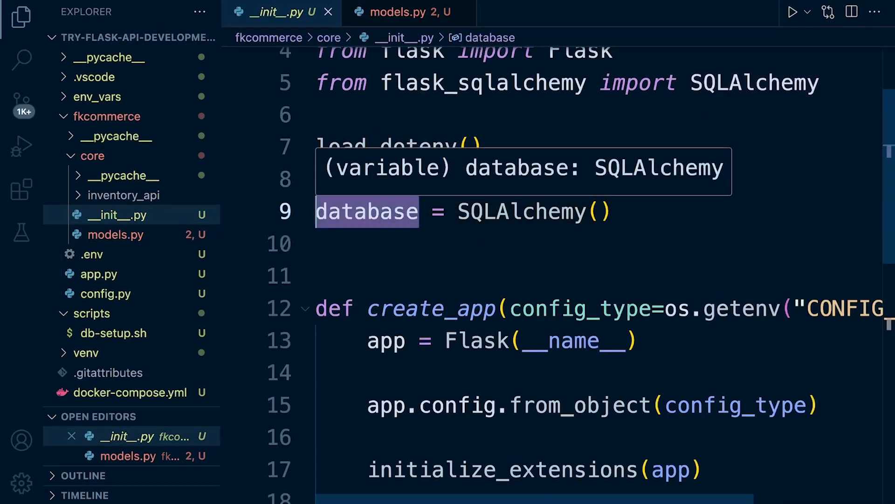
left_click(402, 13)
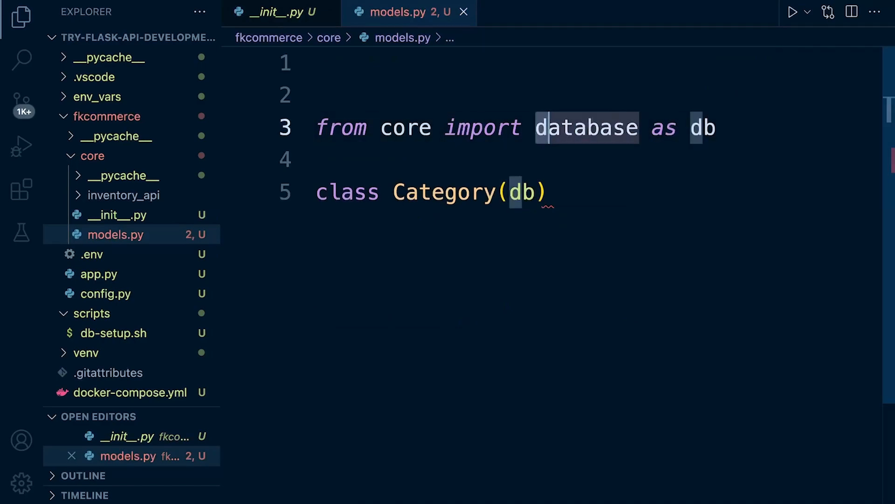
mouse_move(703, 127)
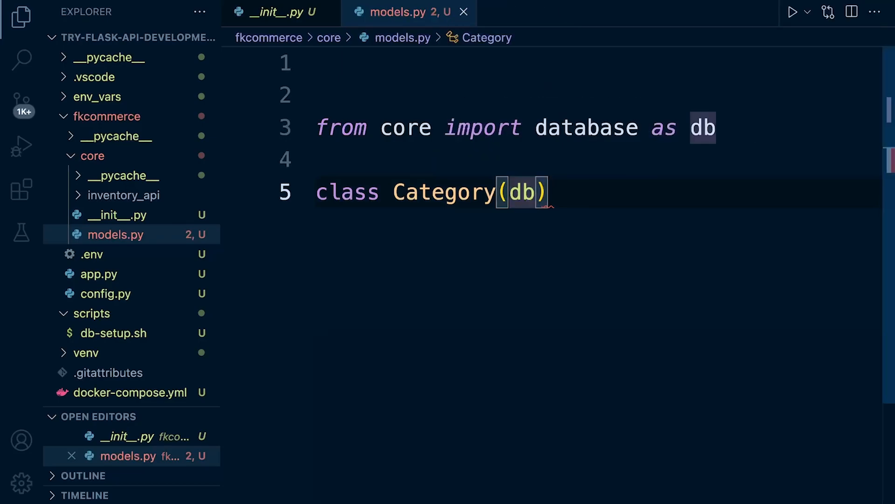
Change the base to db.Model and add __tablename__ = "category".
type(".Model")
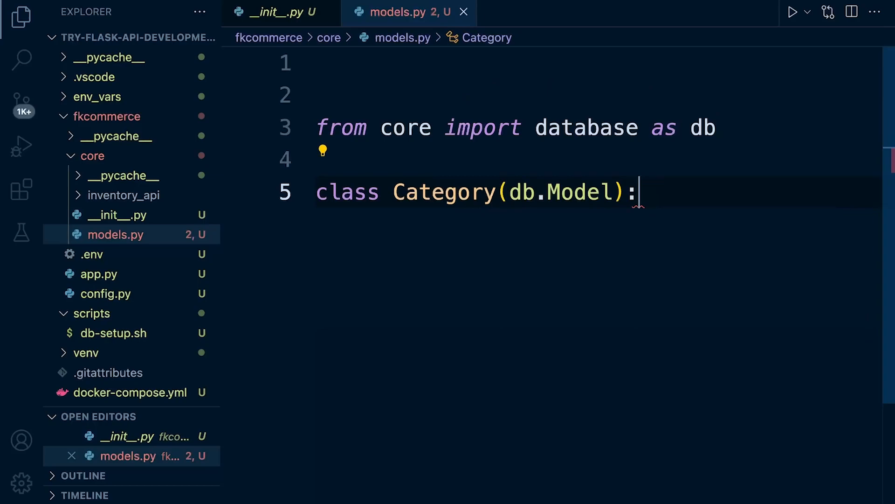
type("__tab")
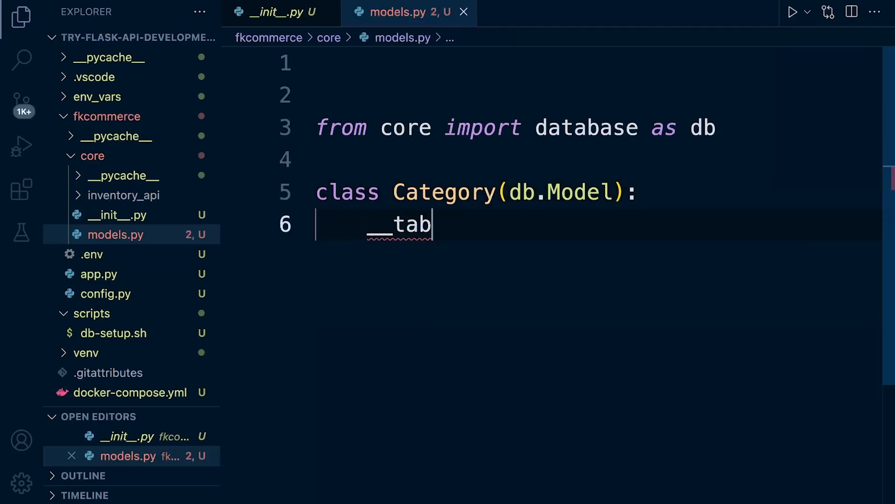
type("lename__ =")
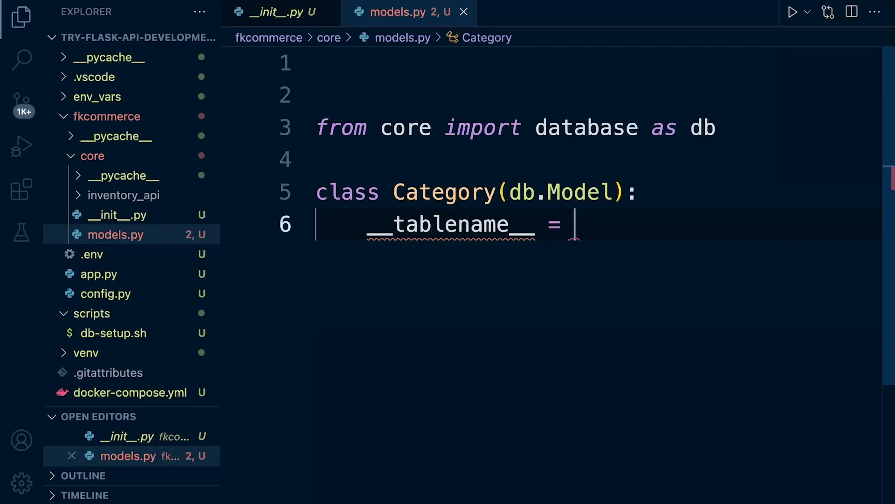
type("\"categor\"")
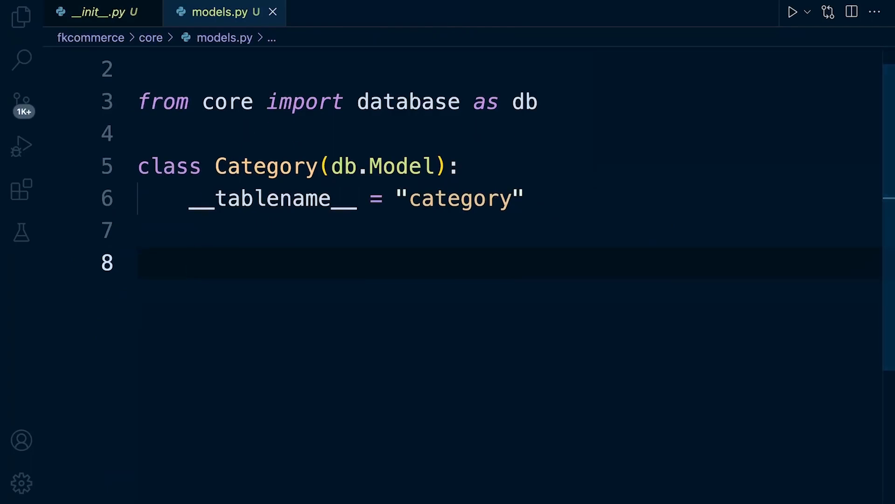
Write the id line as Column(Integer, primary_key=True) on line 8.
type("id")
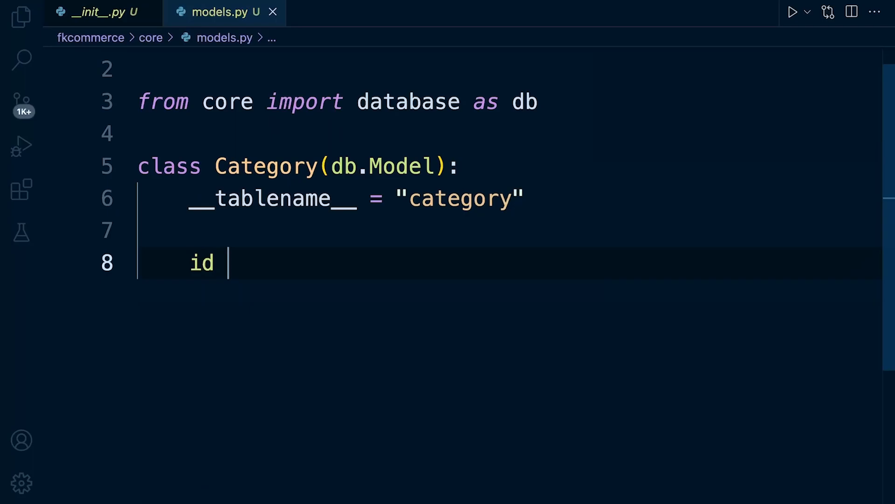
type("= C")
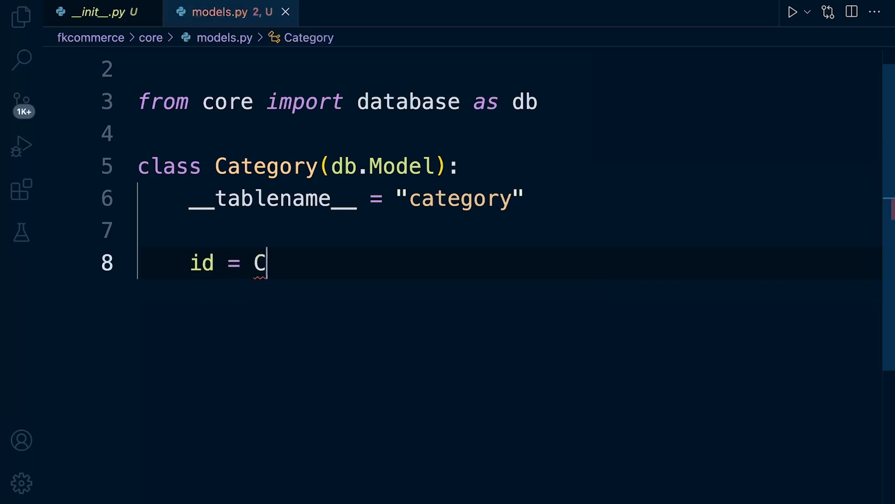
type("olu")
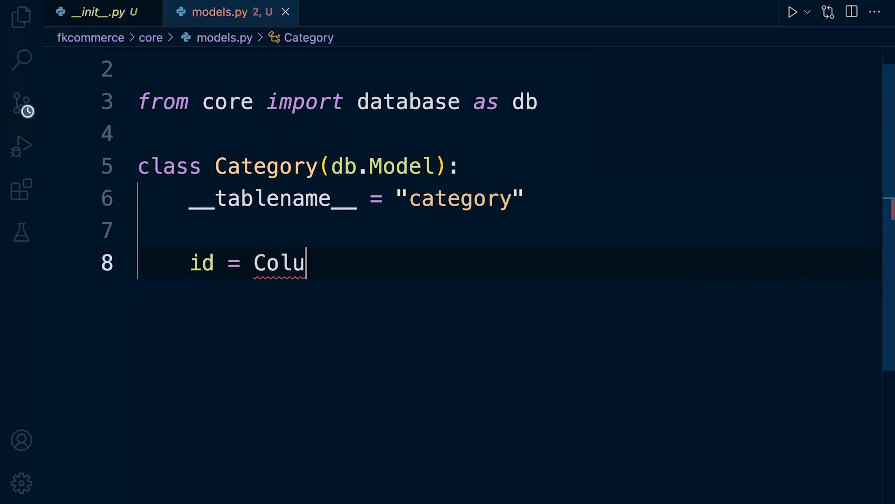
type("mn")
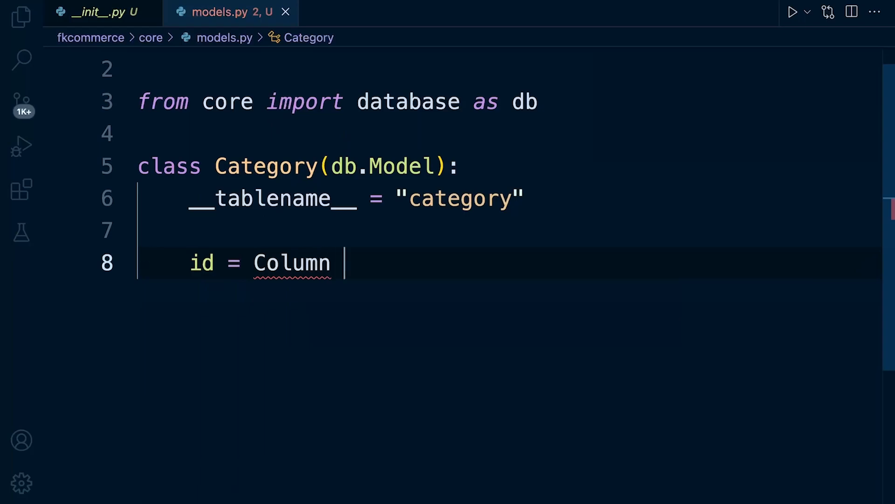
type("()")
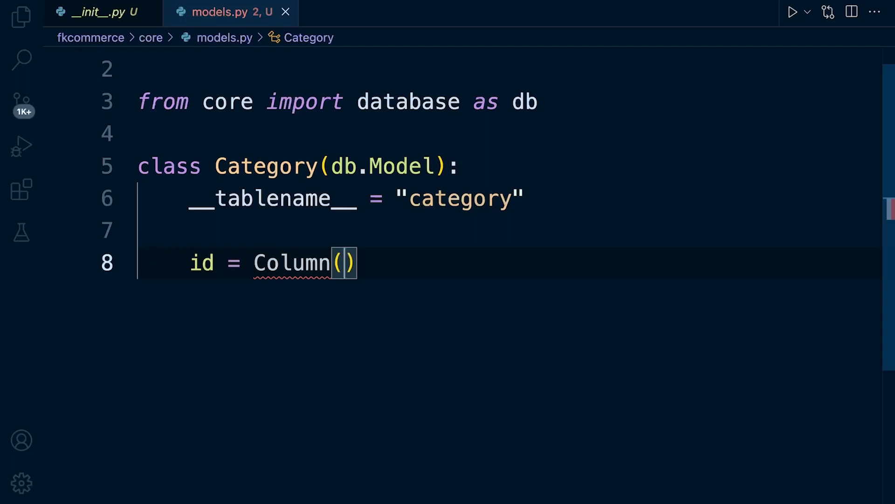
type("Integ")
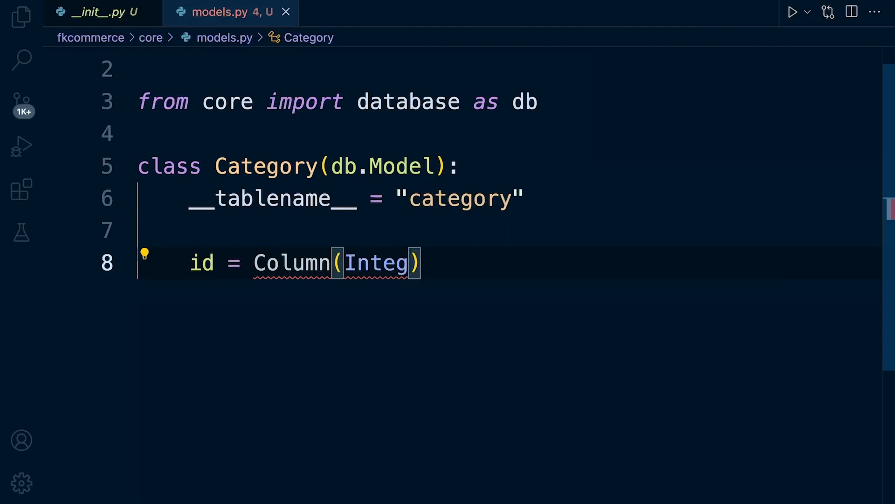
type("er")
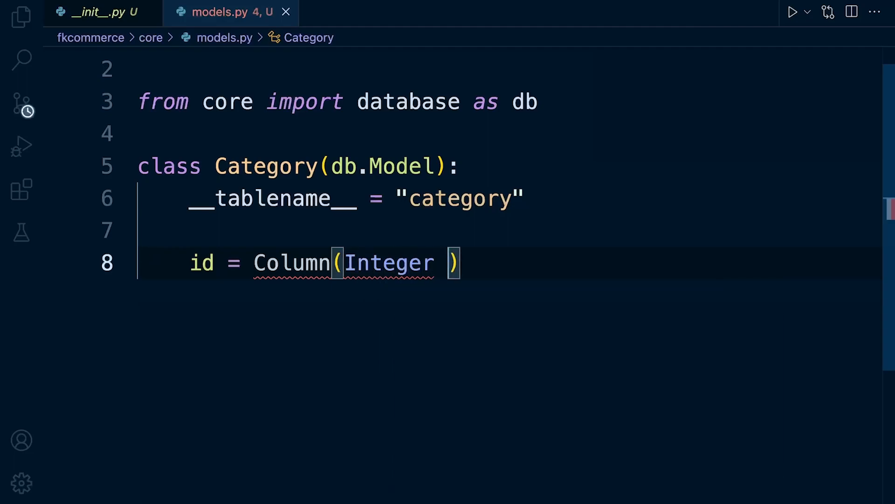
type(", prim")
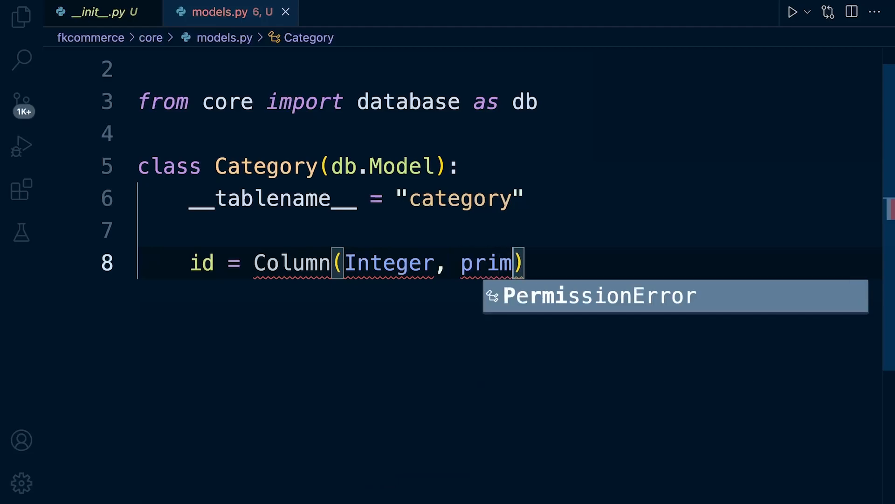
type("ary-key")
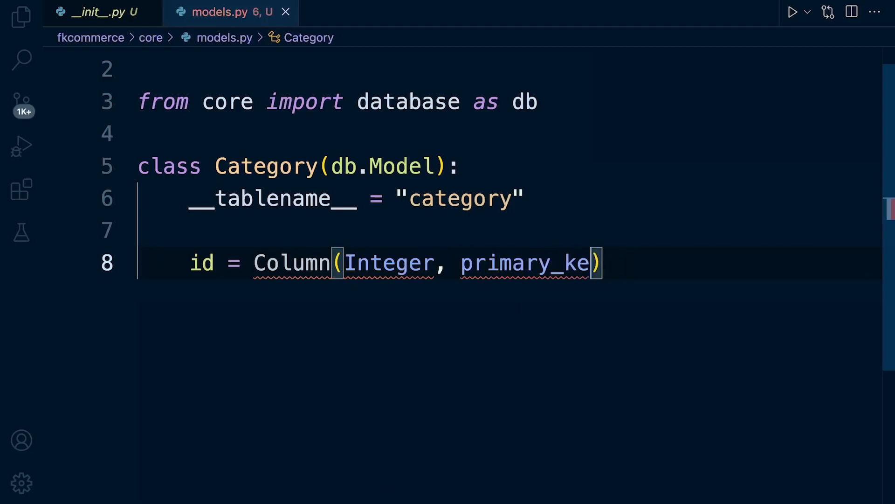
type("y")
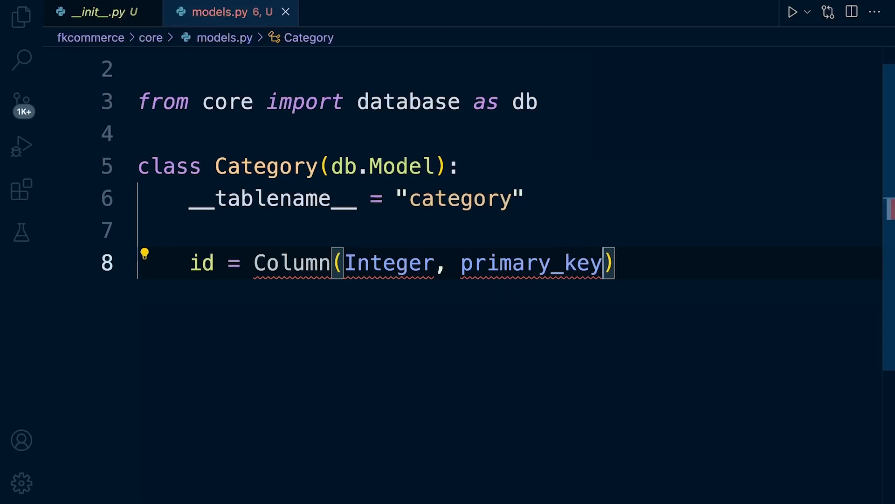
type("=True")
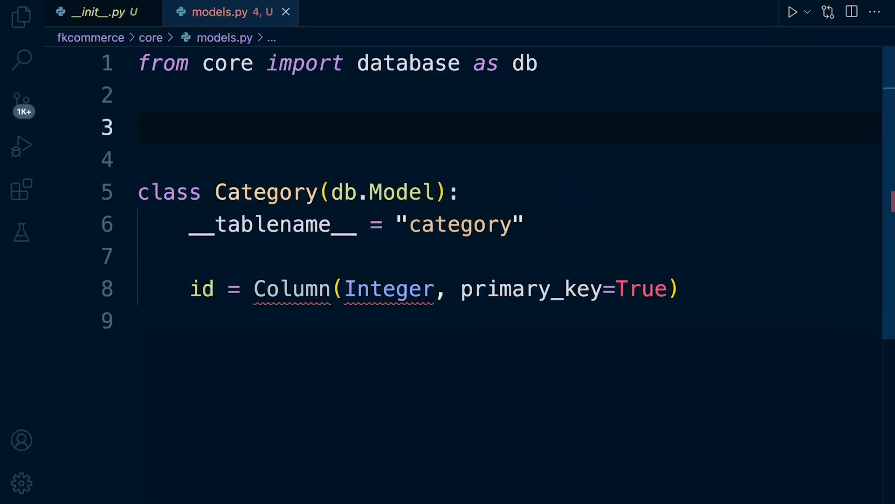
double_click(292, 289)
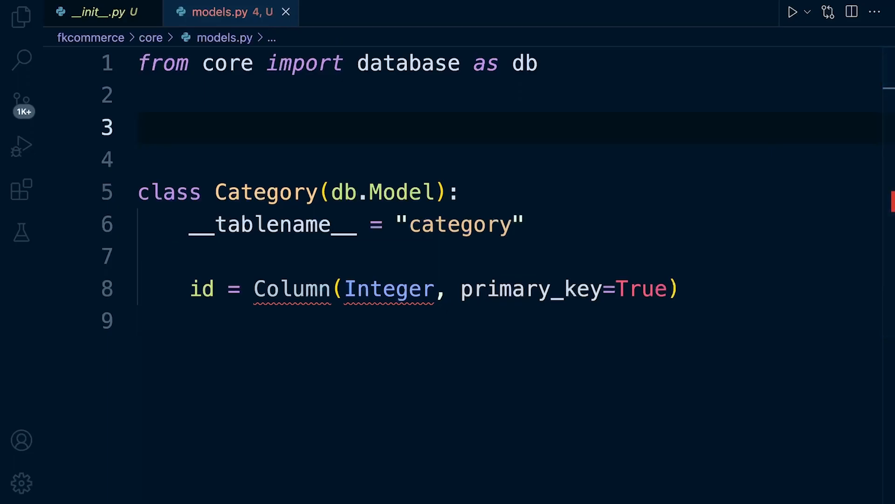
Add 'from sqlalchemy import (Column, Integer)' and check that Integer resolves in the id line.
type("from")
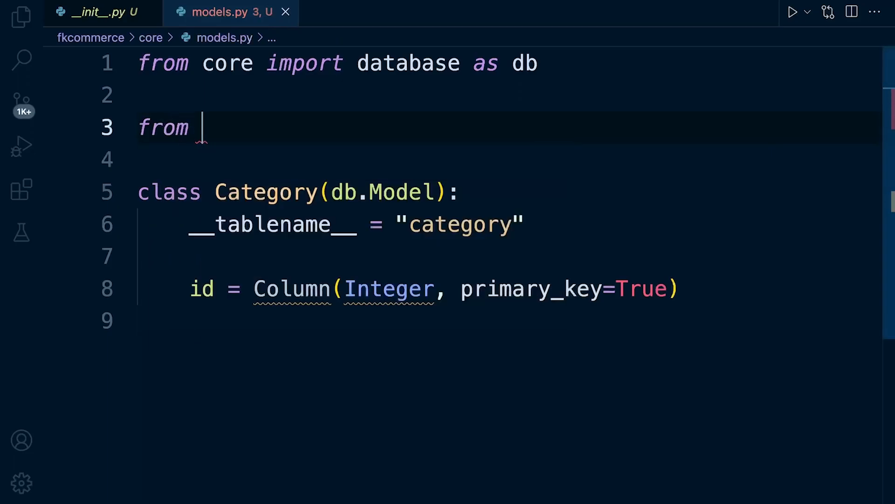
type("sqlalchemy import")
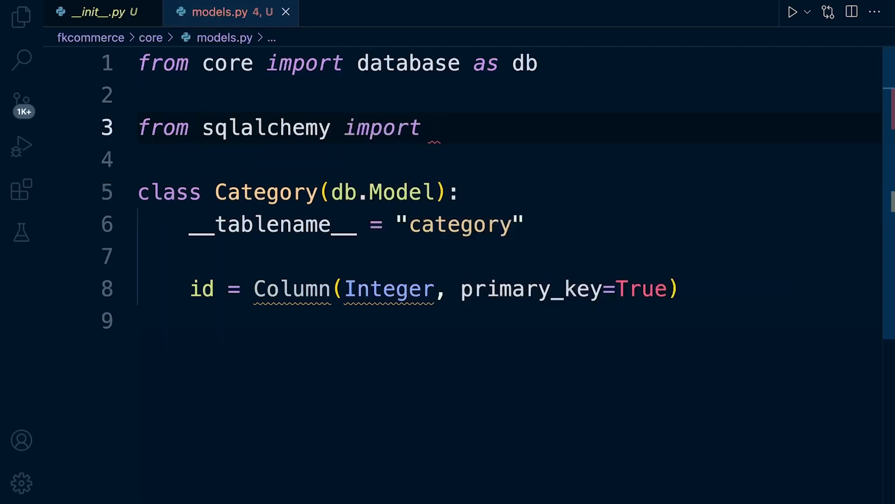
type("(Column,")
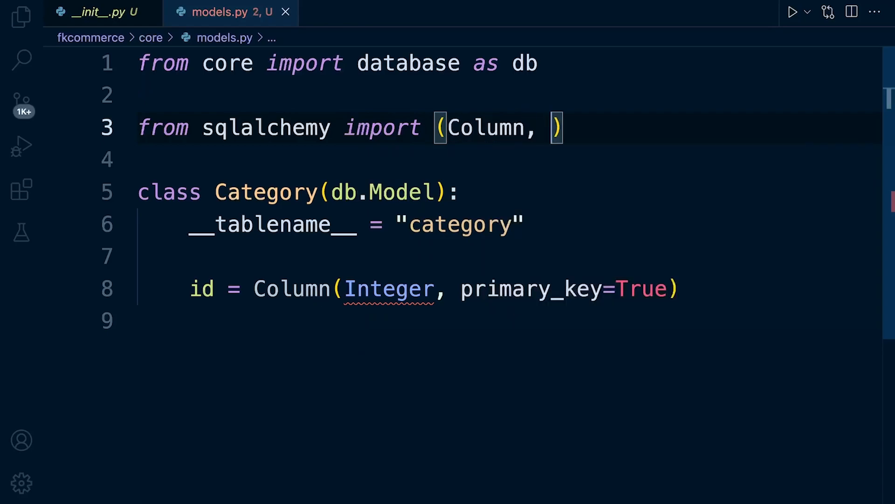
type("Integer")
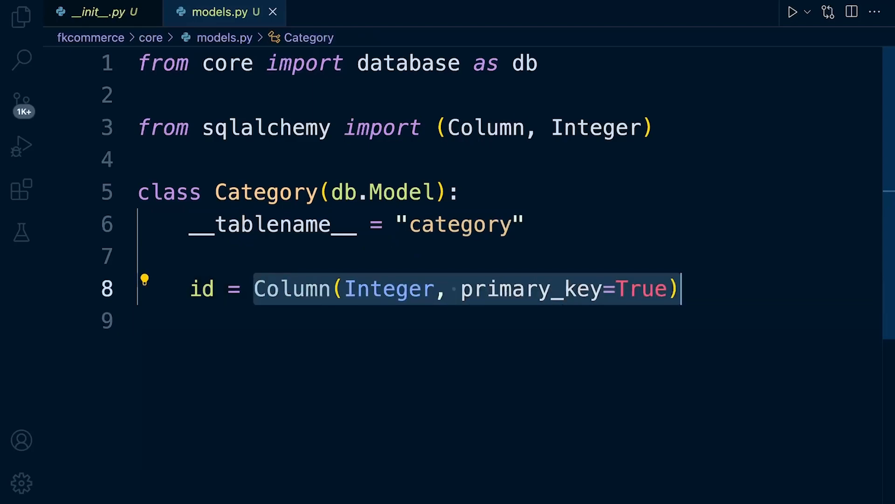
double_click(388, 288)
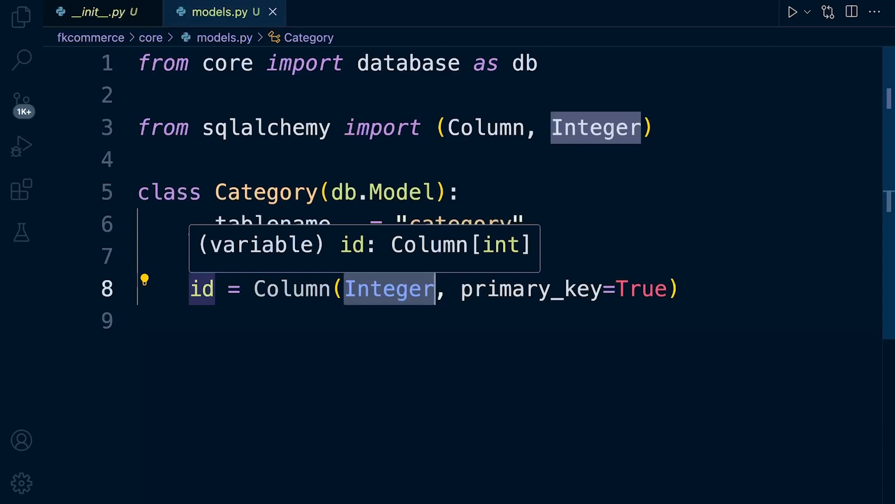
mouse_move(388, 289)
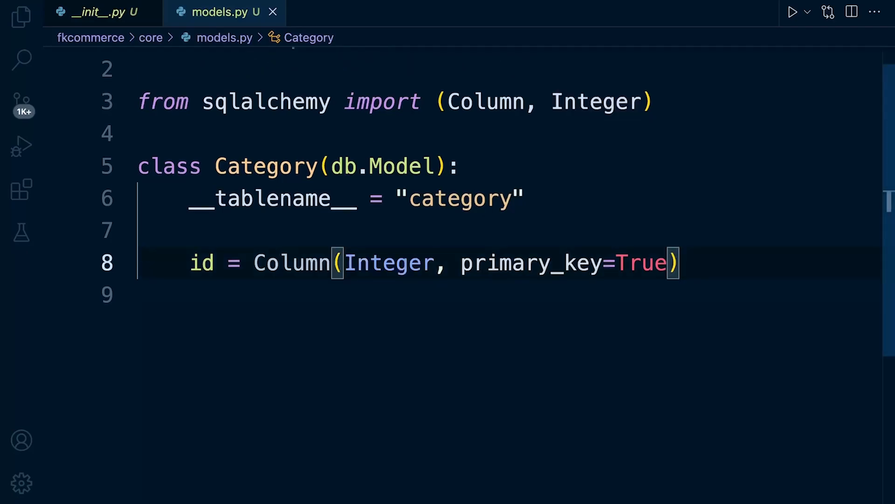
Start the name column below id as name = Column(String(...)).
type("name")
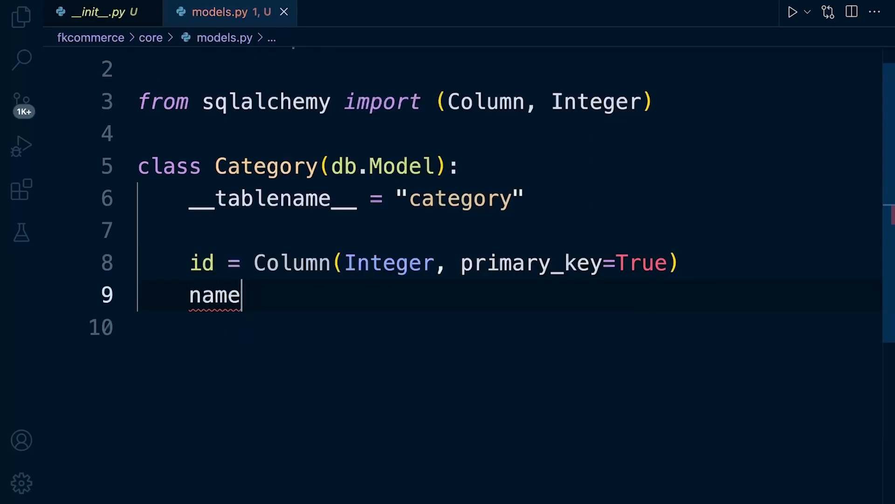
type("=")
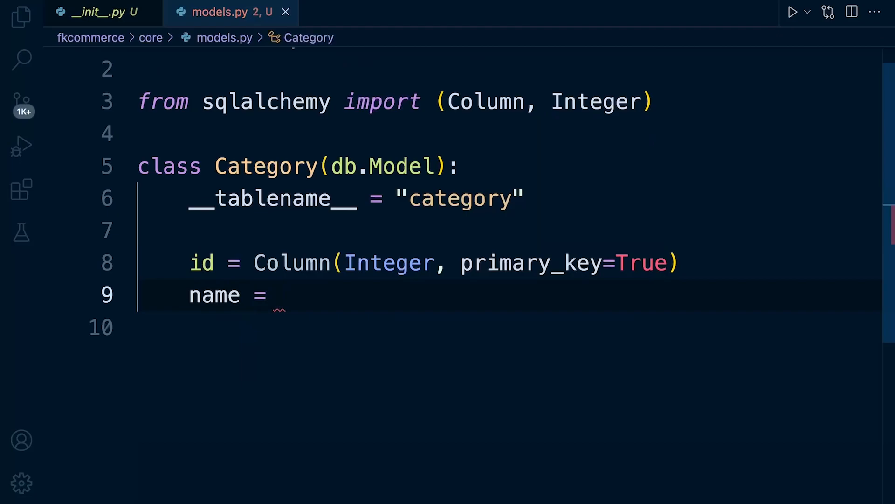
type("Column(")
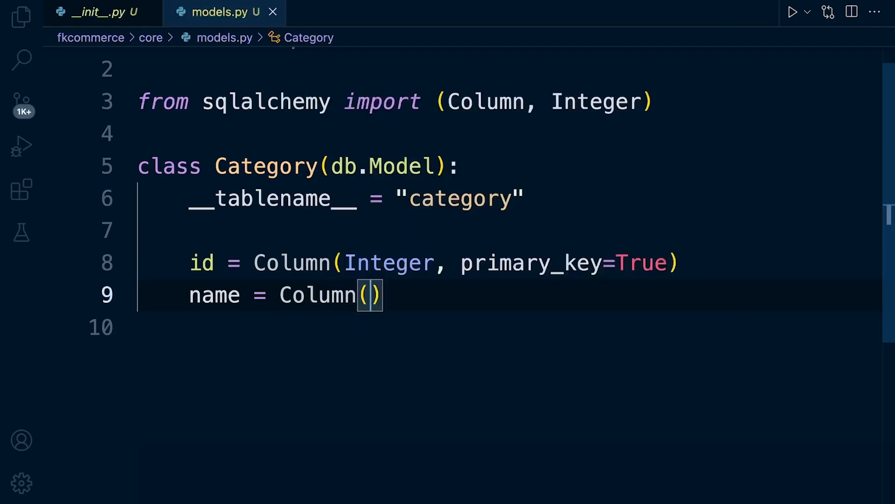
type("String(")
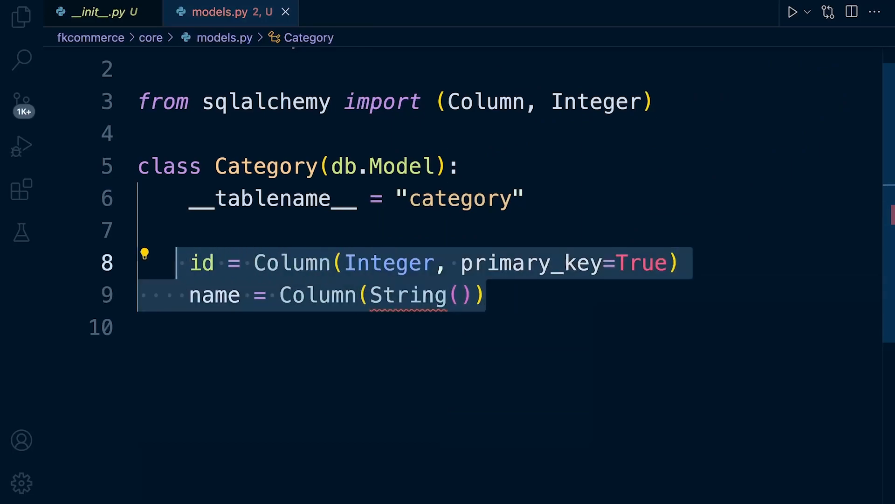
mouse_move(272, 198)
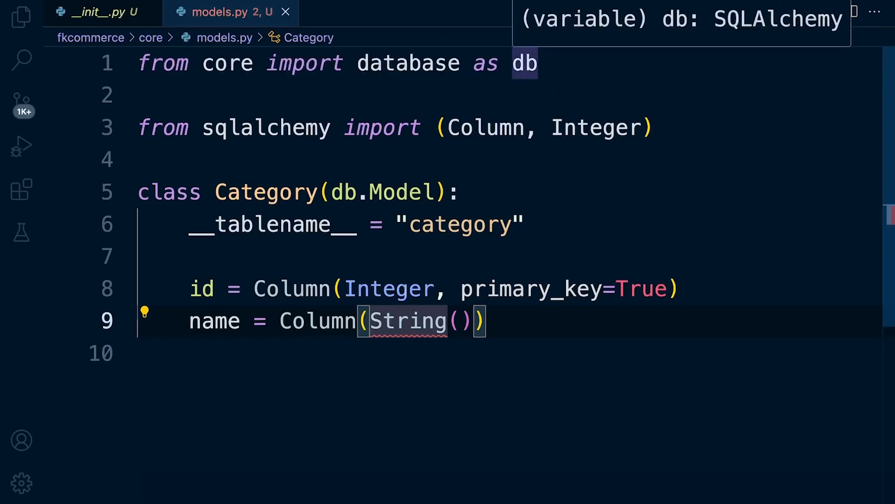
left_click(256, 289)
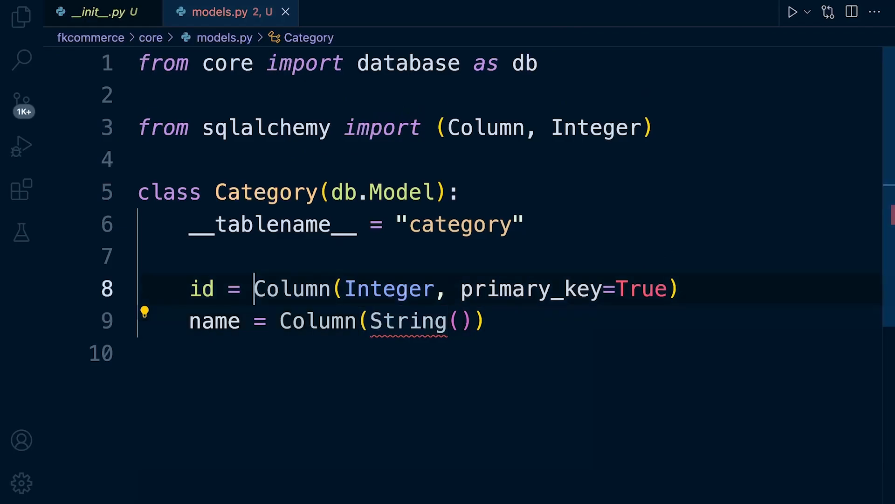
double_click(291, 288)
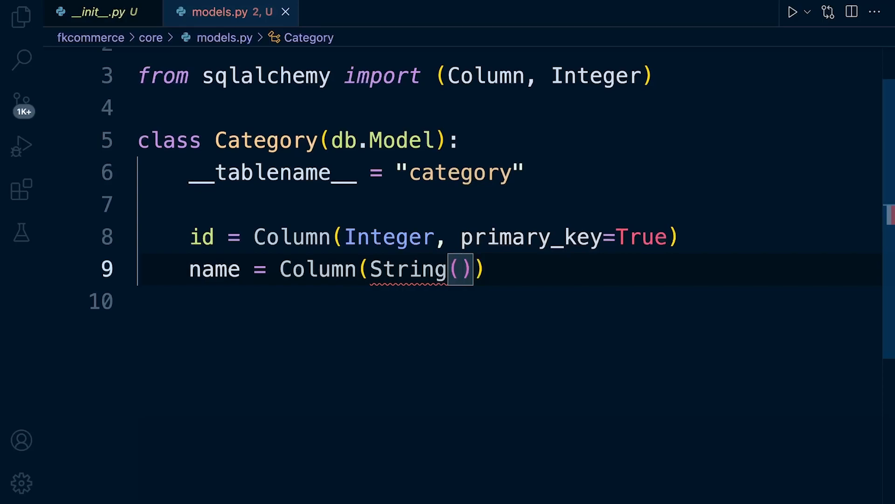
Give name String length 100 and unique=True, then begin a nullable argument.
type("100")
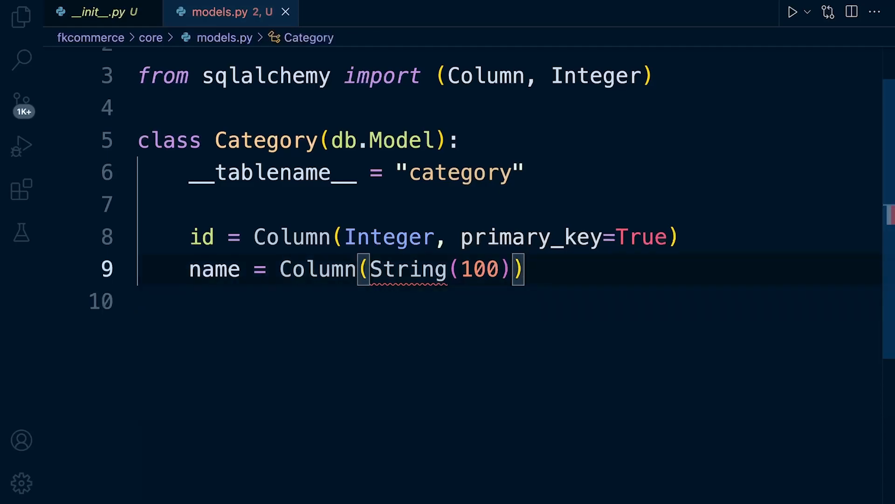
type(",")
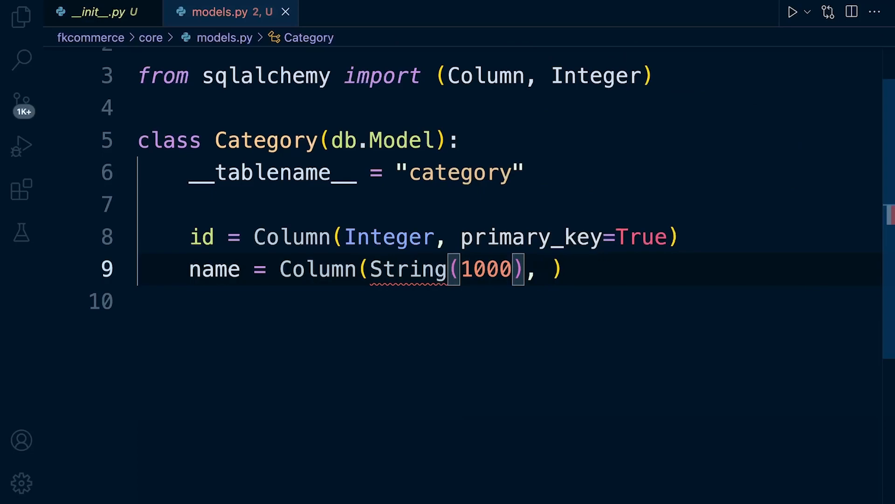
key("Backspace")
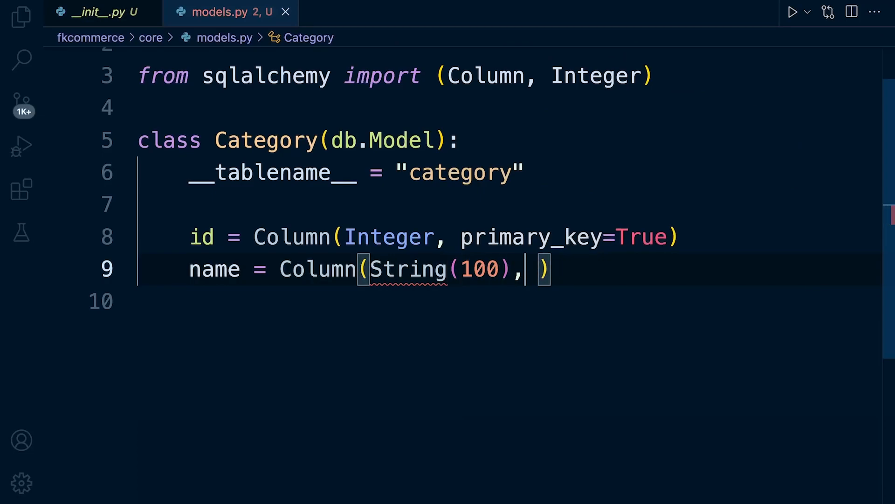
type("un")
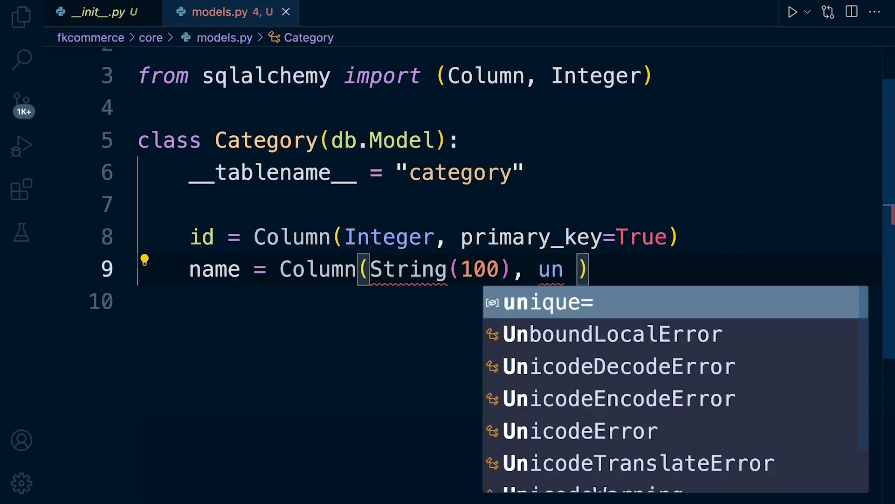
type("ique")
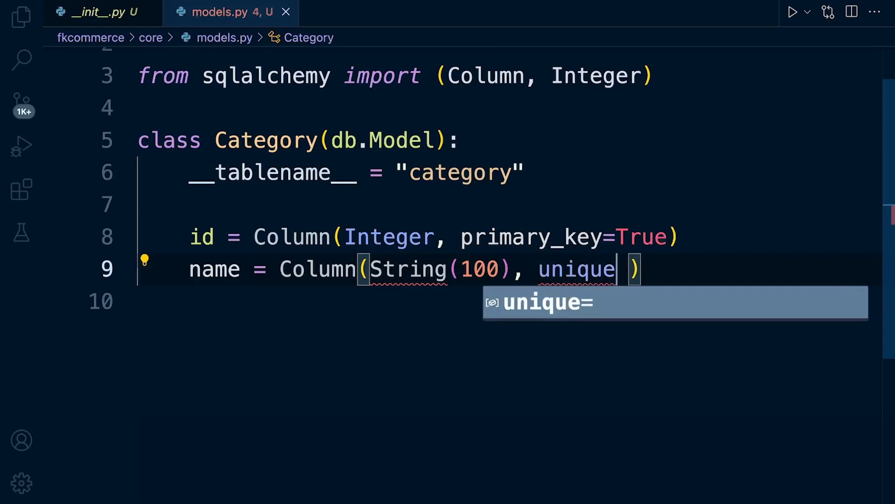
type("=T")
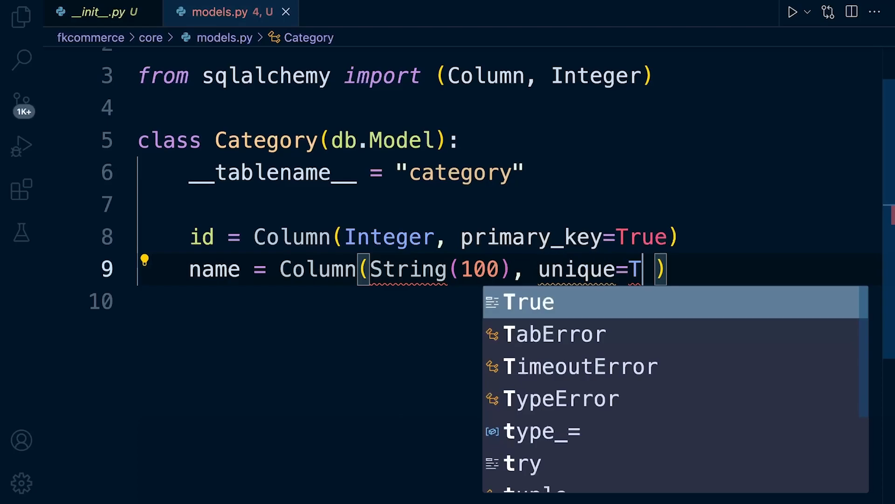
key("Tab")
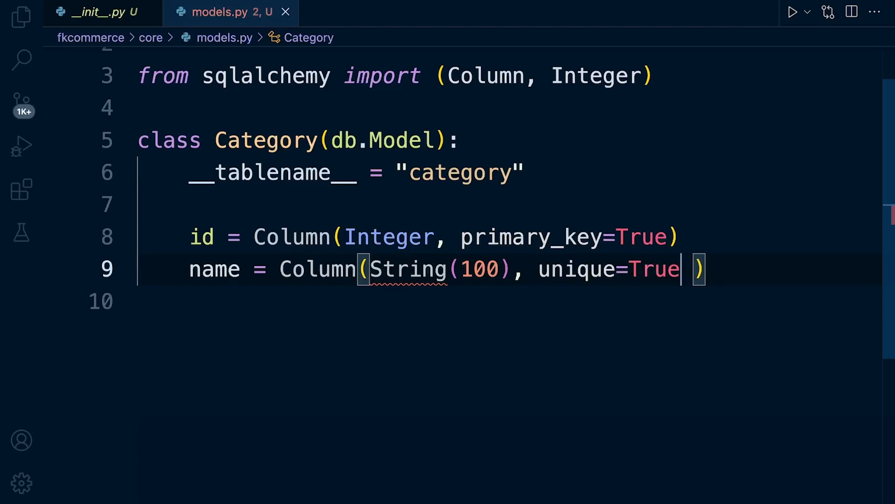
double_click(215, 269)
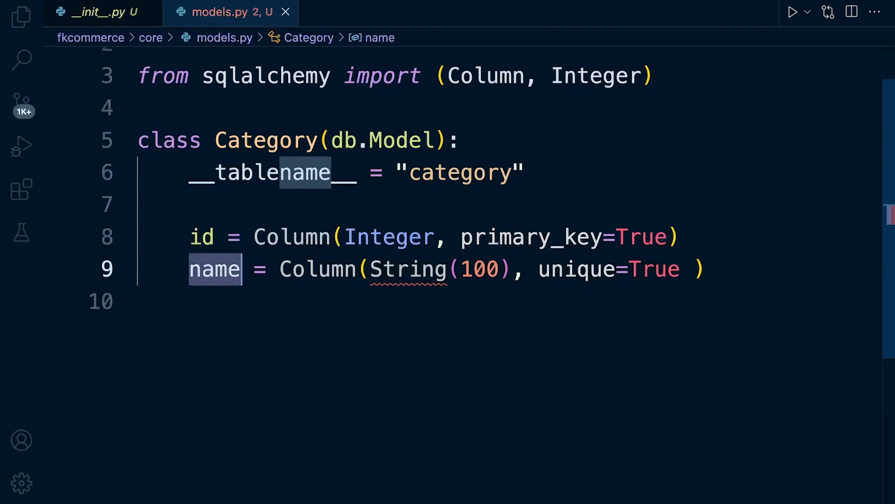
mouse_move(215, 269)
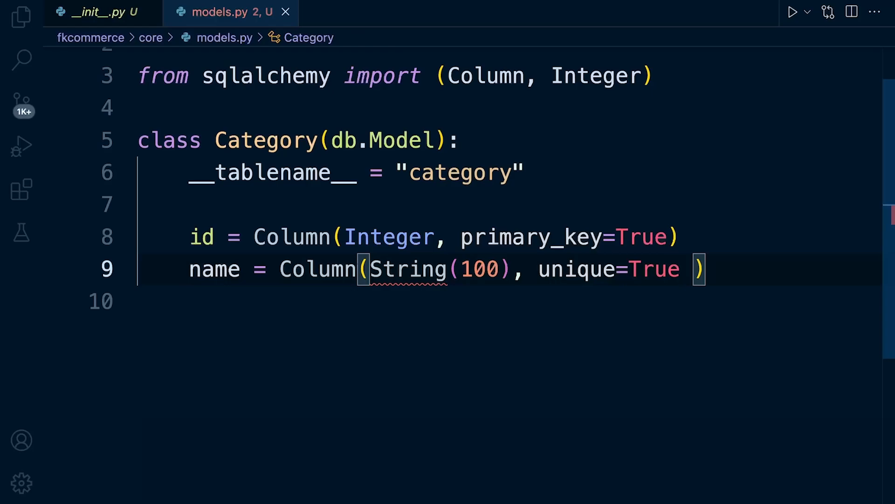
type(", nullable=")
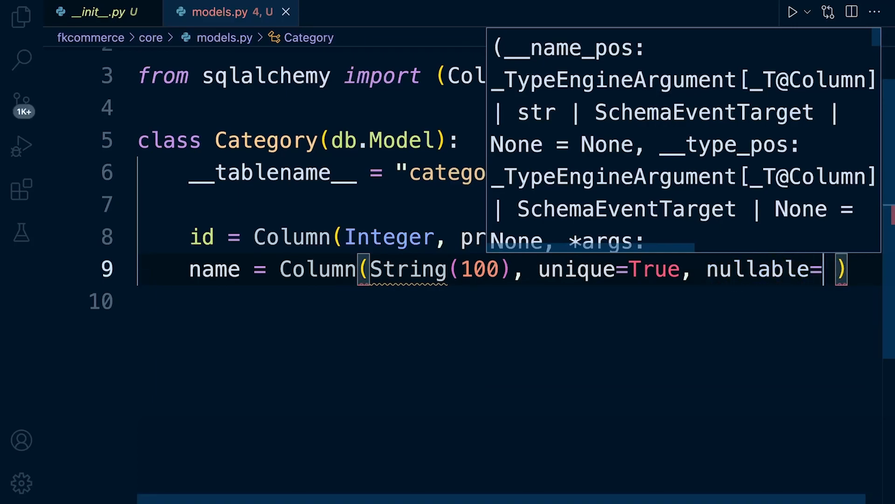
Complete nullable=False on the name column and scroll through the code.
type("False")
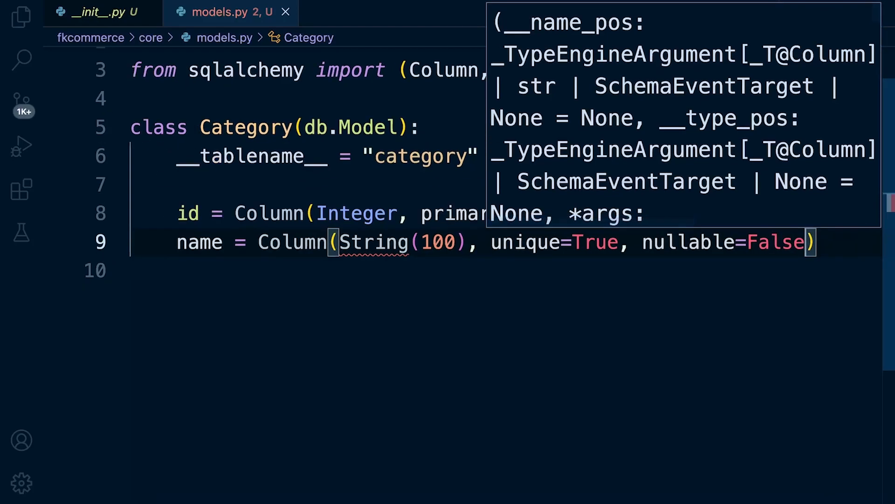
scroll("down", 3)
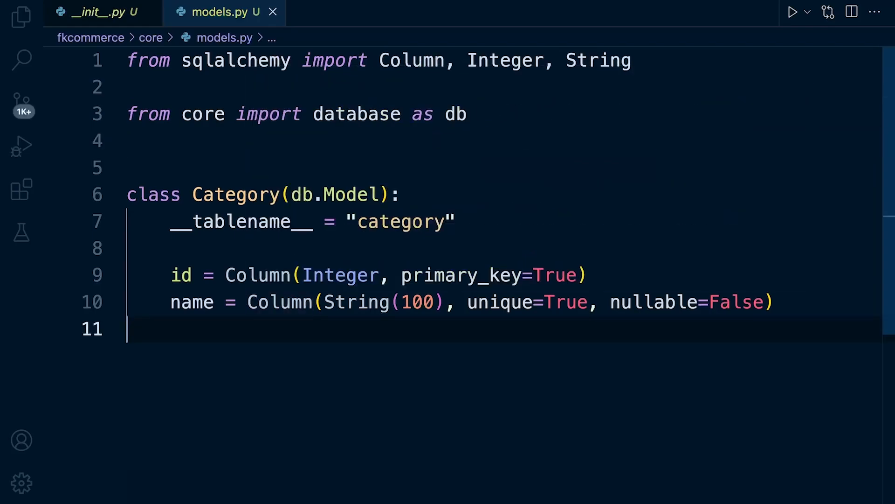
mouse_move(354, 302)
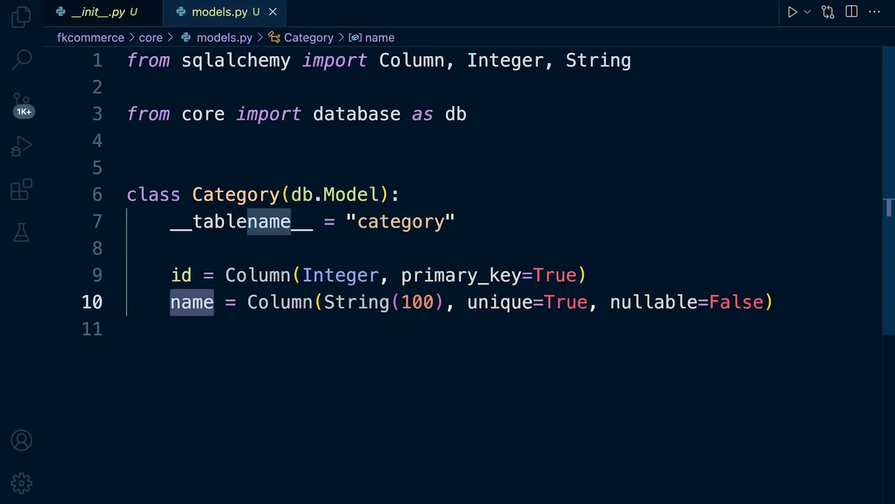
mouse_move(192, 303)
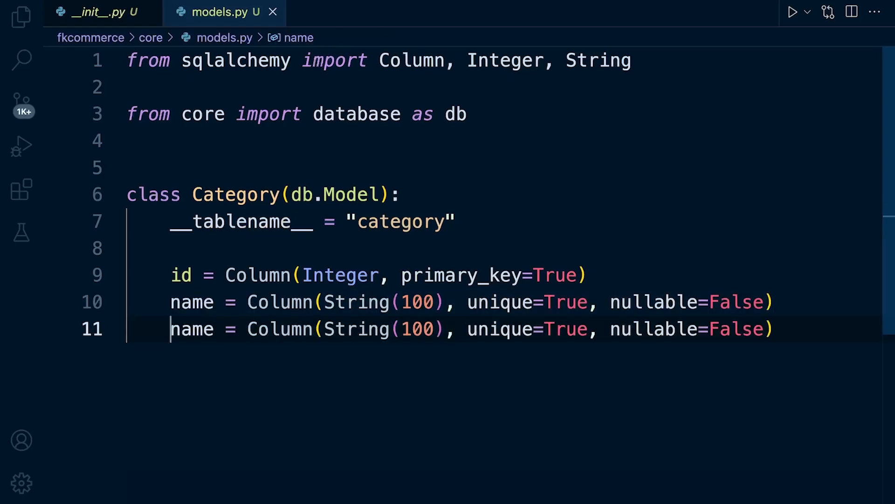
Rename the duplicated name line to slug with String(200) and select slug.
type("slu")
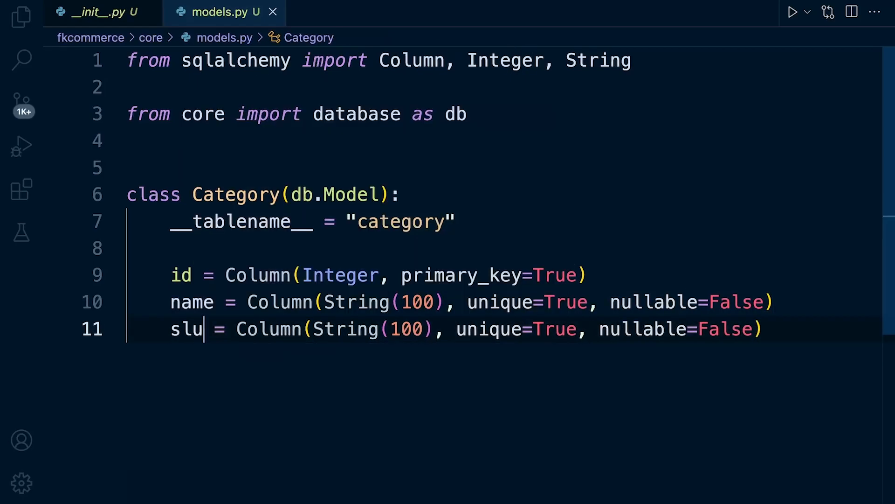
type("g")
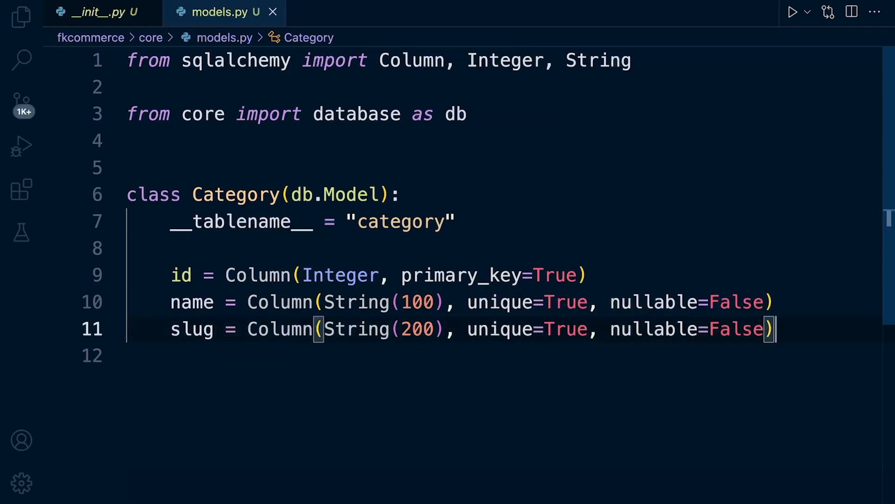
double_click(191, 329)
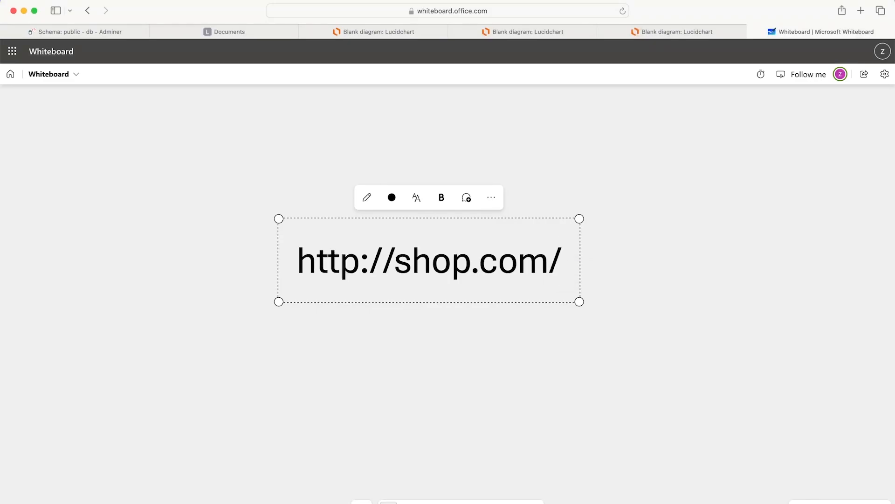
type("clothes")
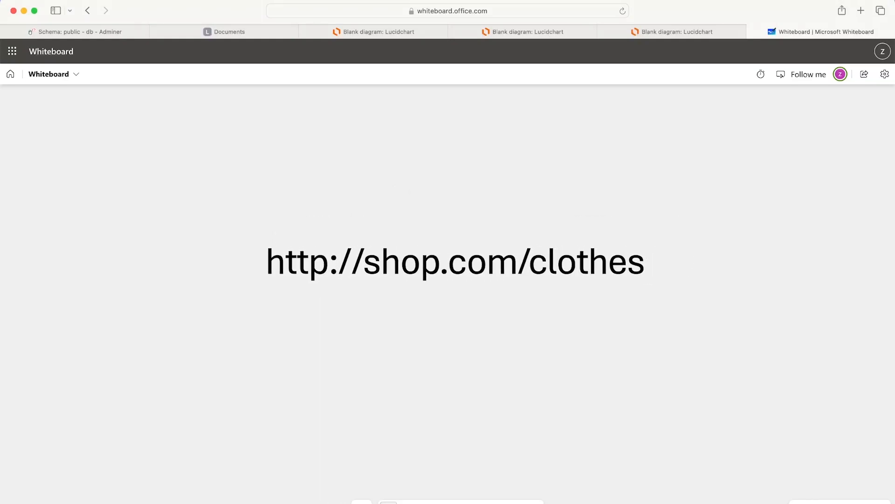
double_click(588, 262)
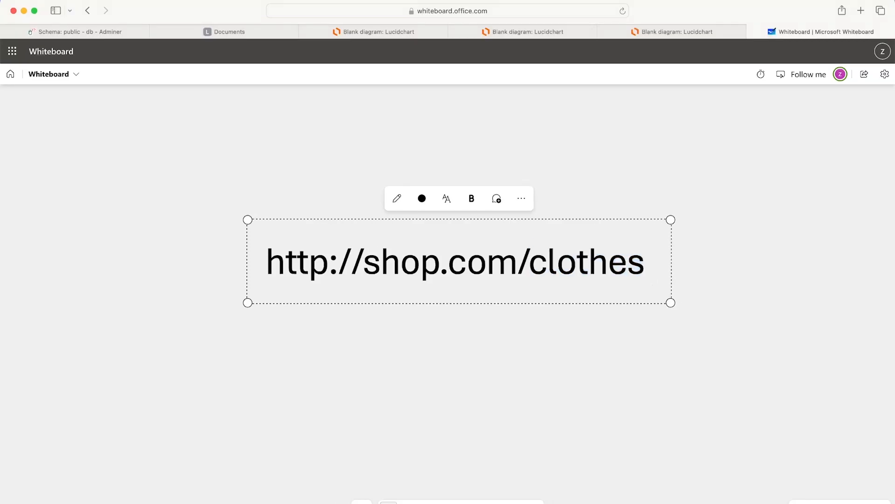
type("asd")
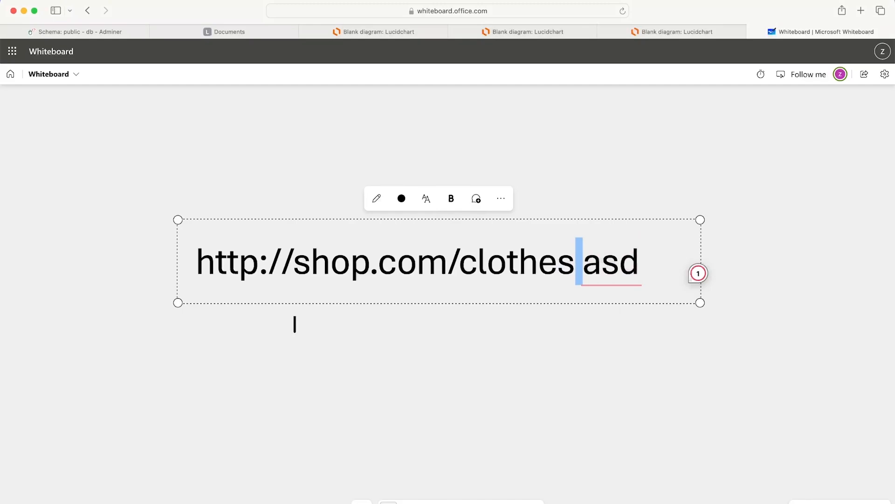
type("-")
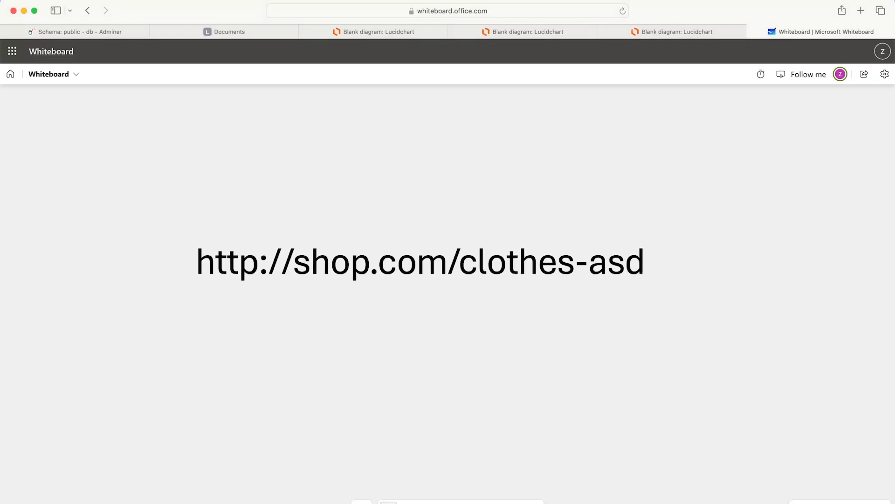
left_click(420, 262)
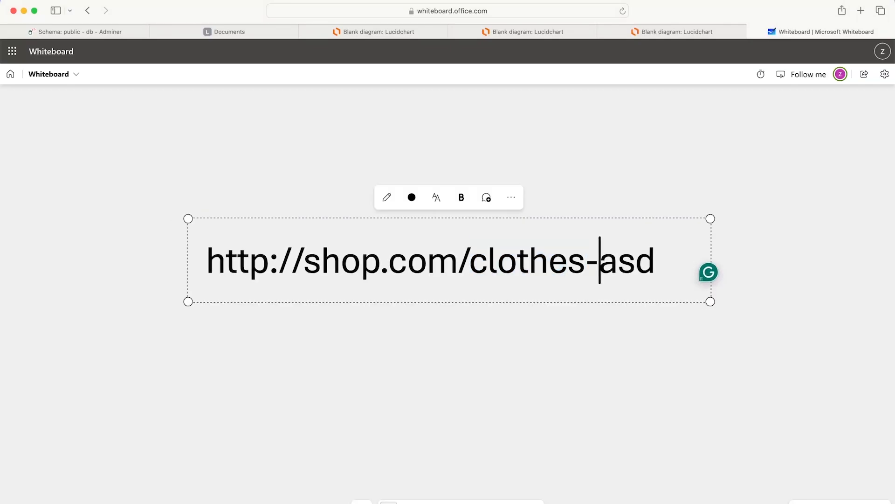
double_click(563, 259)
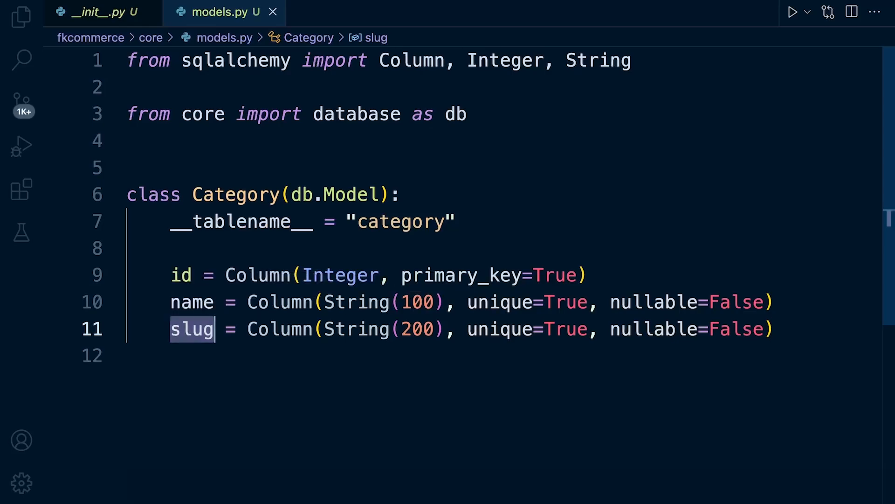
mouse_move(257, 275)
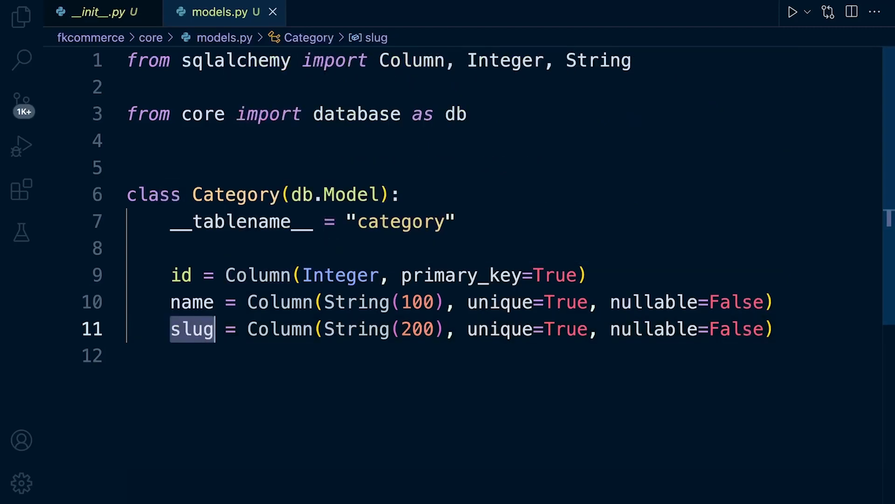
mouse_move(257, 275)
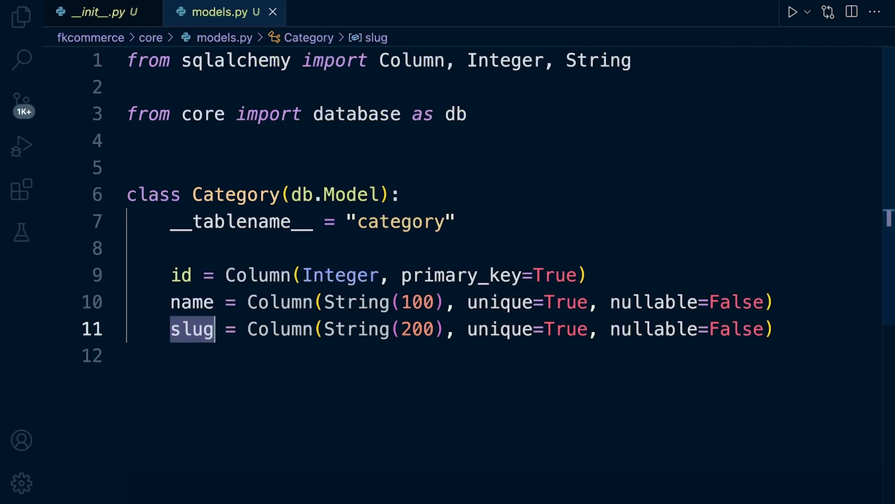
scroll("down", 3)
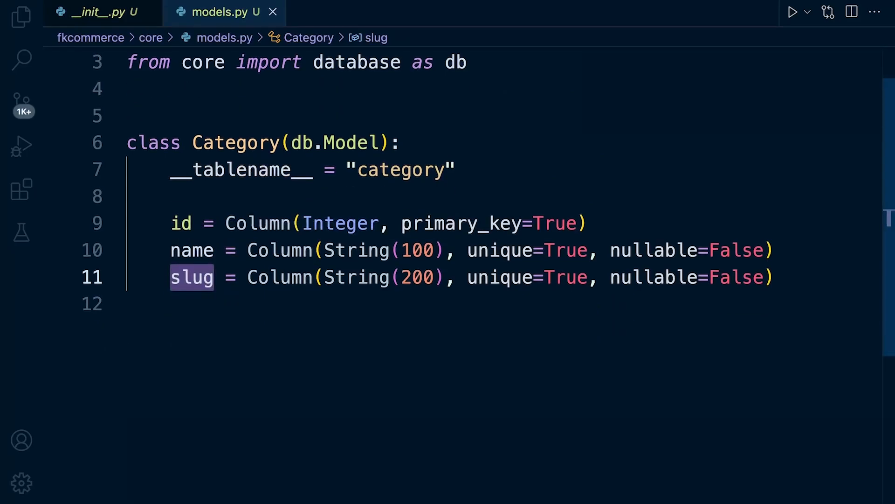
Start the is_active column, autocompleting Integer and Boolean as arguments.
type("is_")
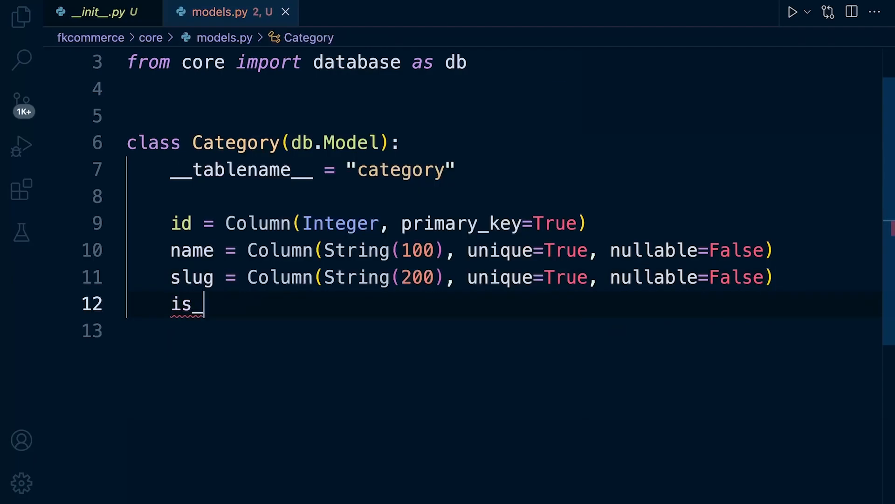
type("active = C")
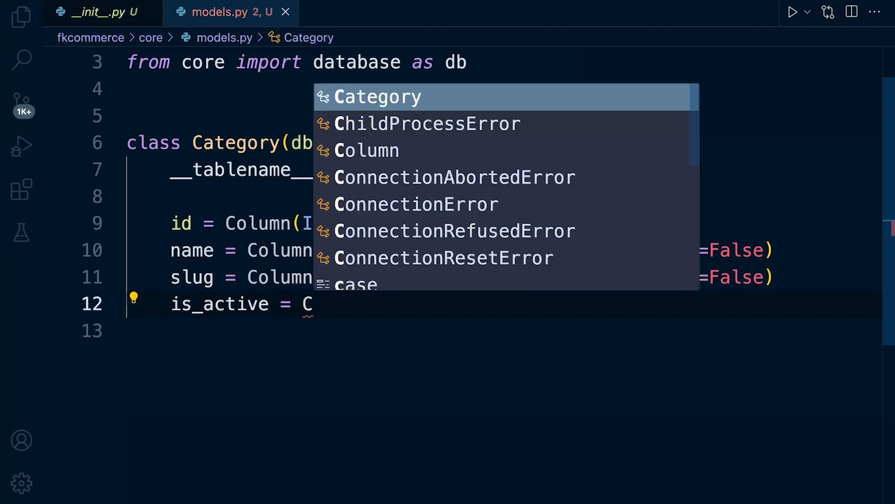
type("olumn")
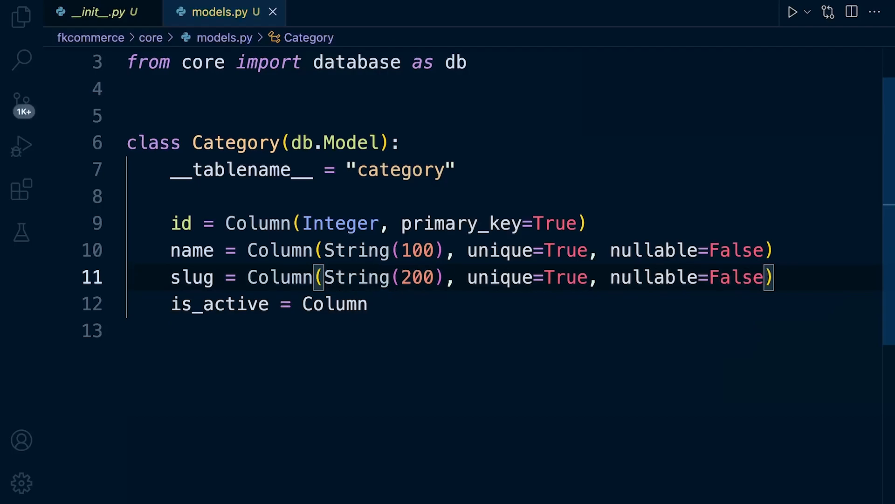
type("(")
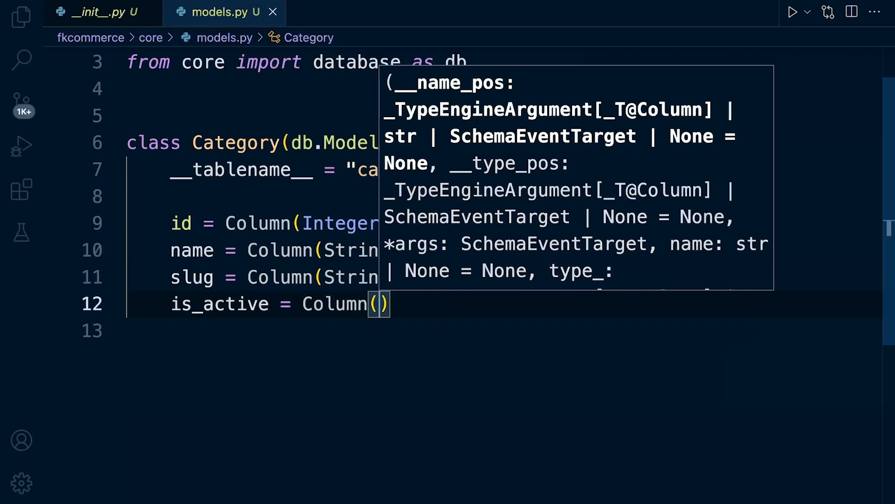
type("Inte")
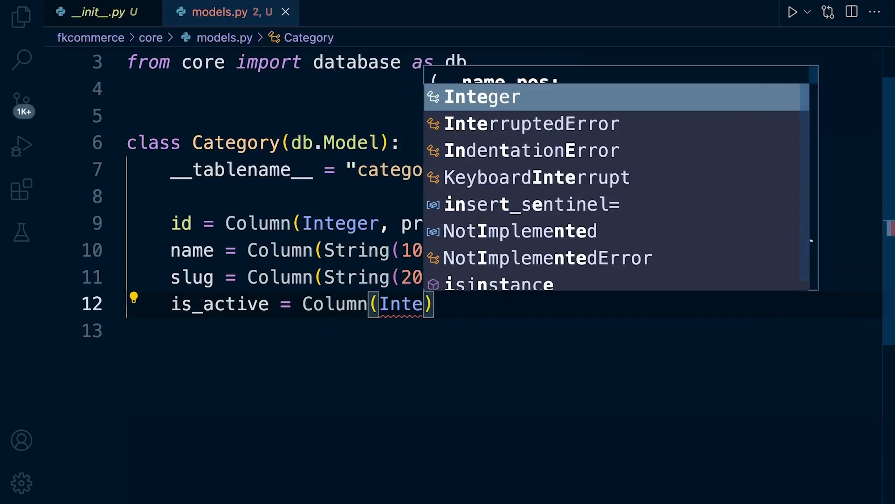
key("Tab")
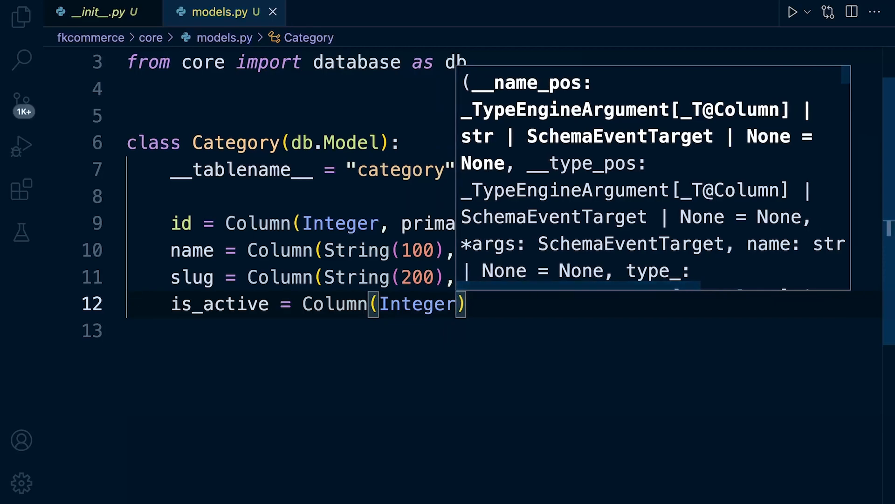
type(",")
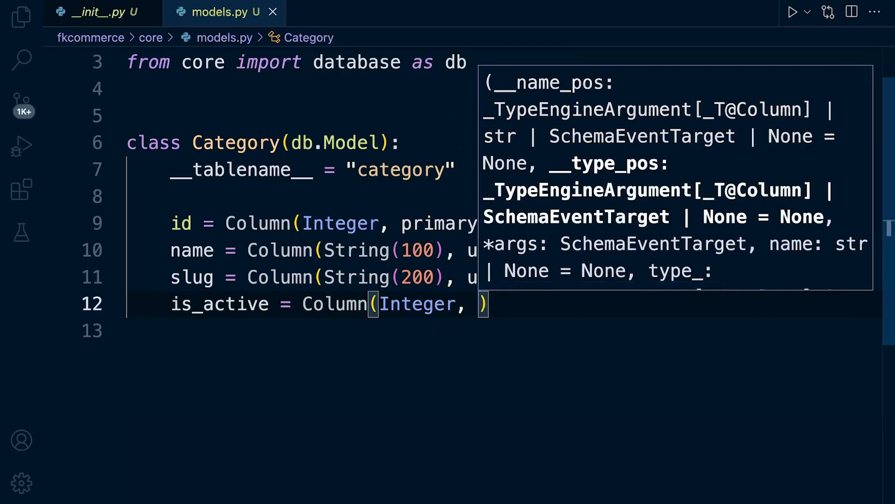
type("Boolea")
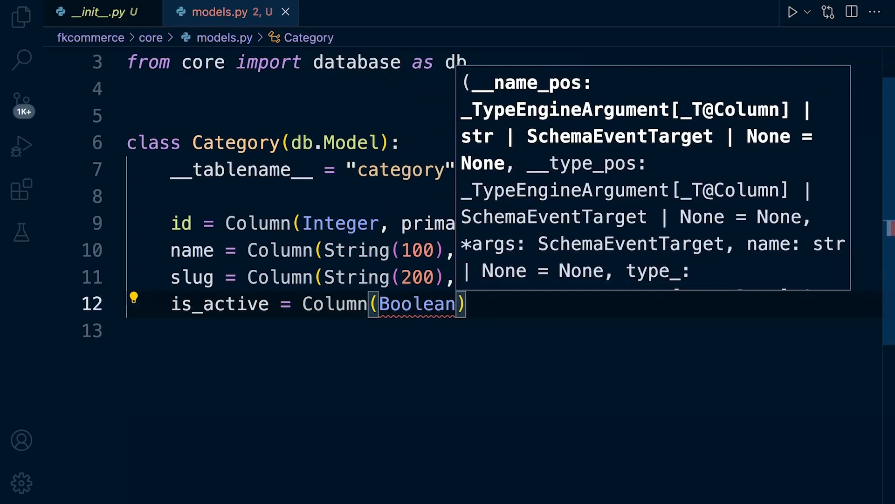
type(",")
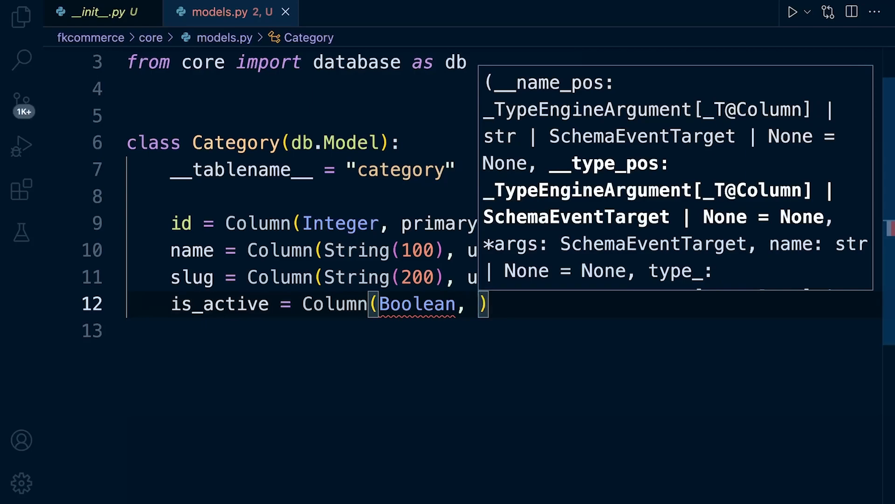
Add default=False to is_active and begin a new line below it.
type("default")
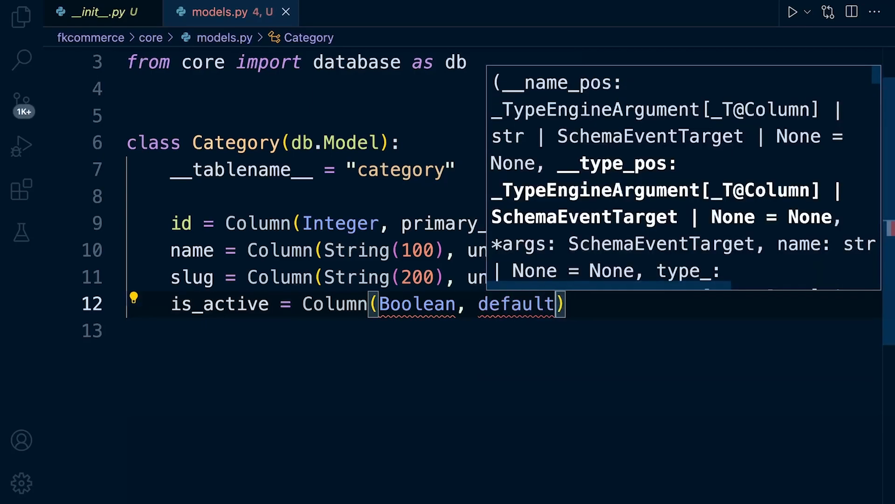
type("=False")
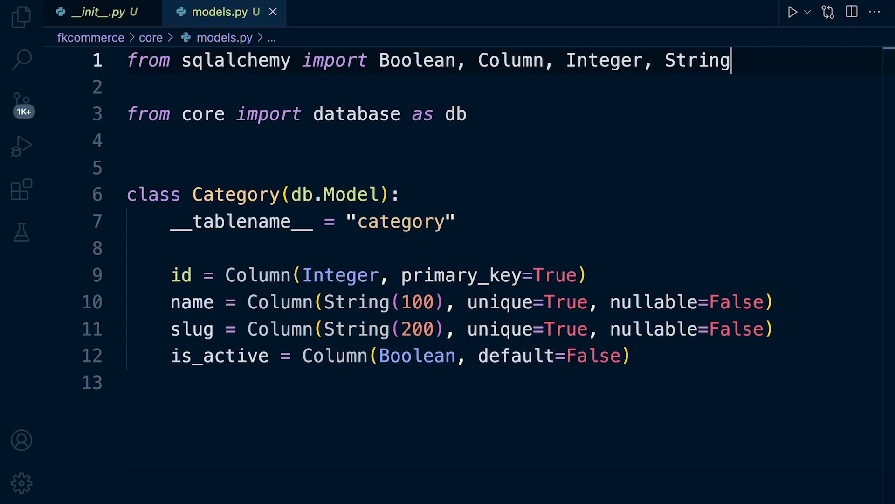
scroll("down", 3)
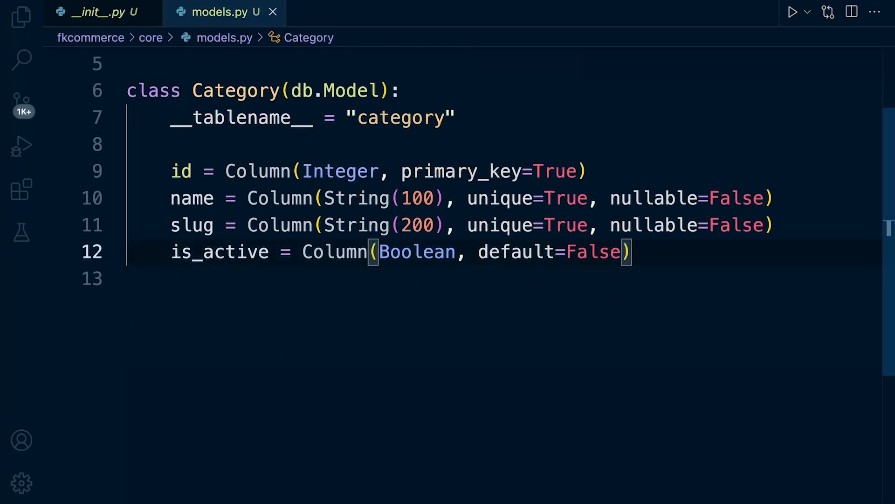
key("enter")
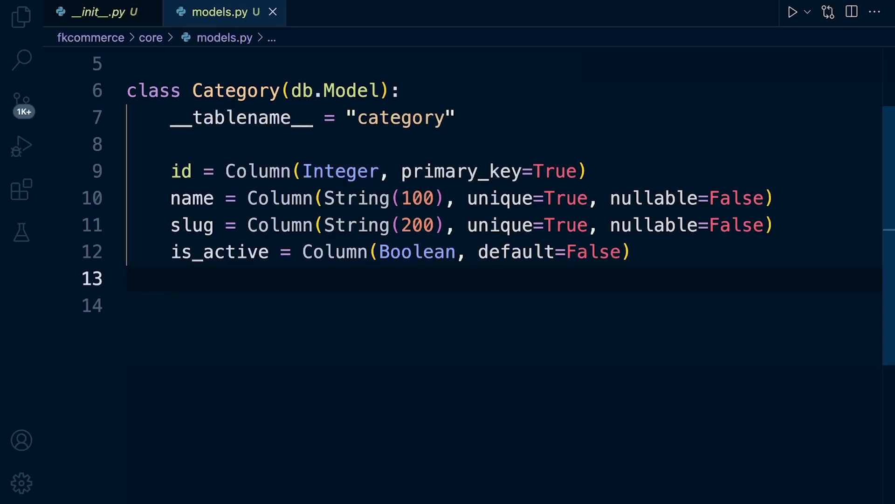
Type parent_id = Column(Integer, ForeignKey("category.id")) into Category using autocomplete.
type("pa")
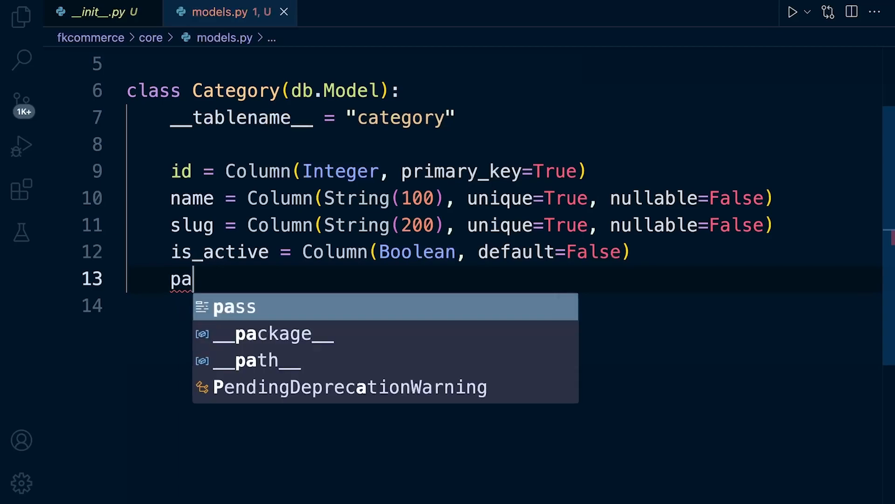
type("rent")
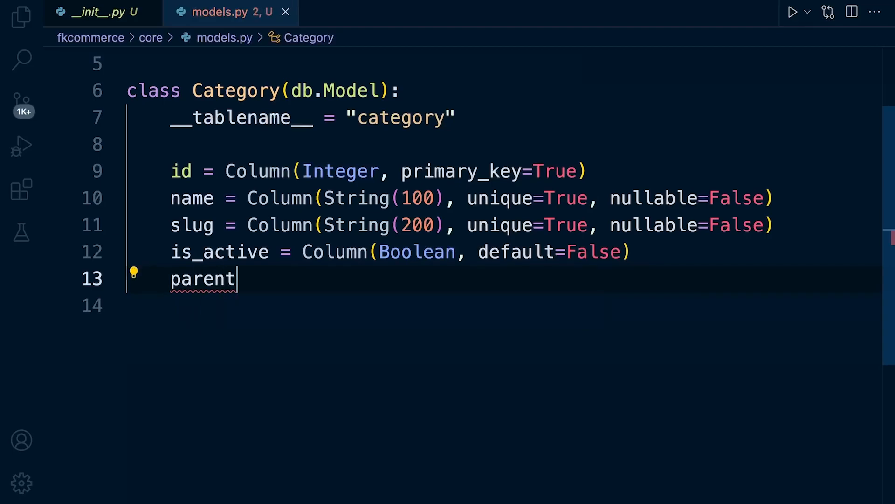
type("_id = Column(")
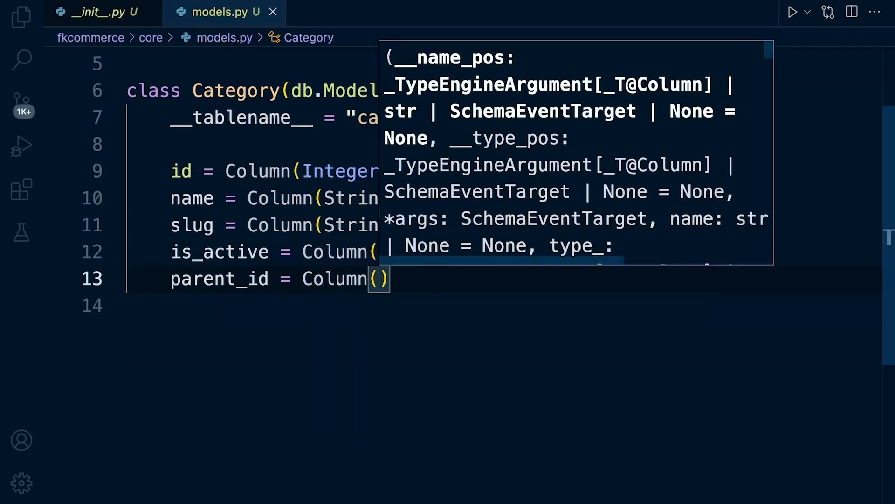
type("Integer, F")
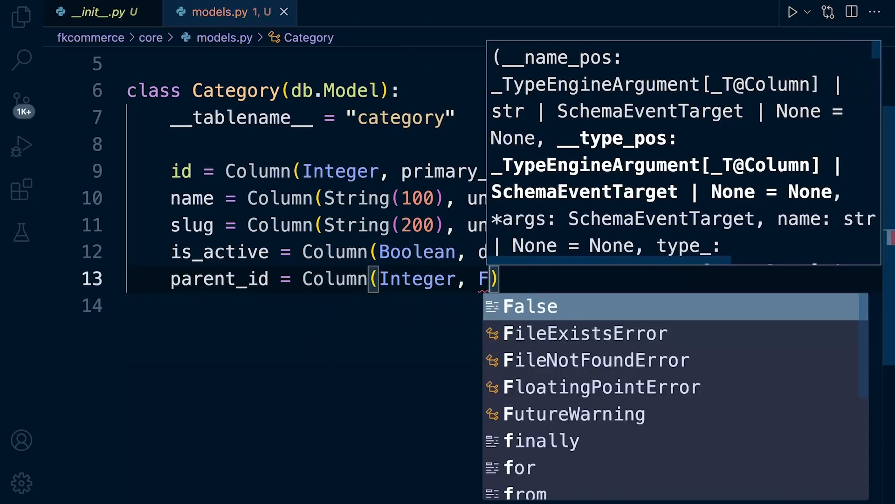
type("oreignKey(\"")
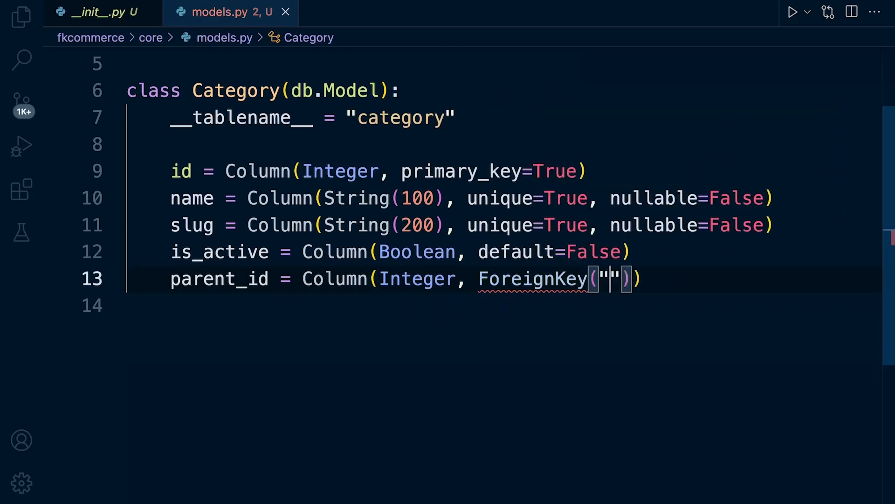
type("cae")
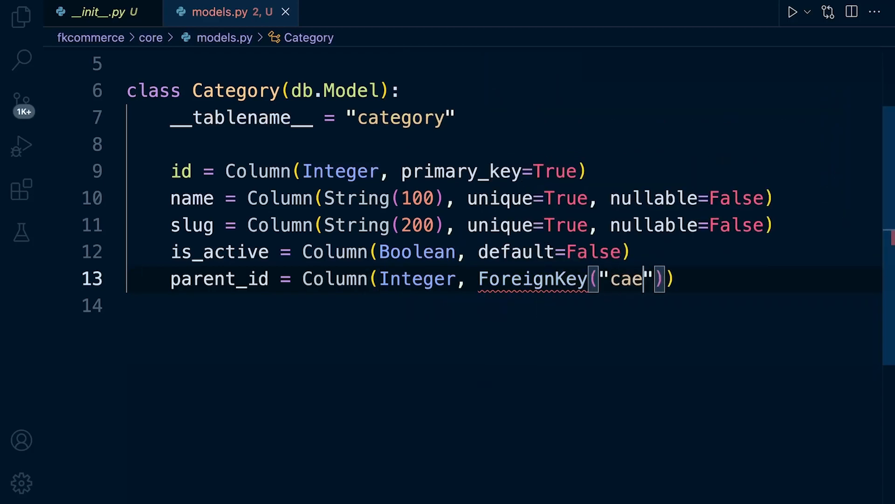
type("te")
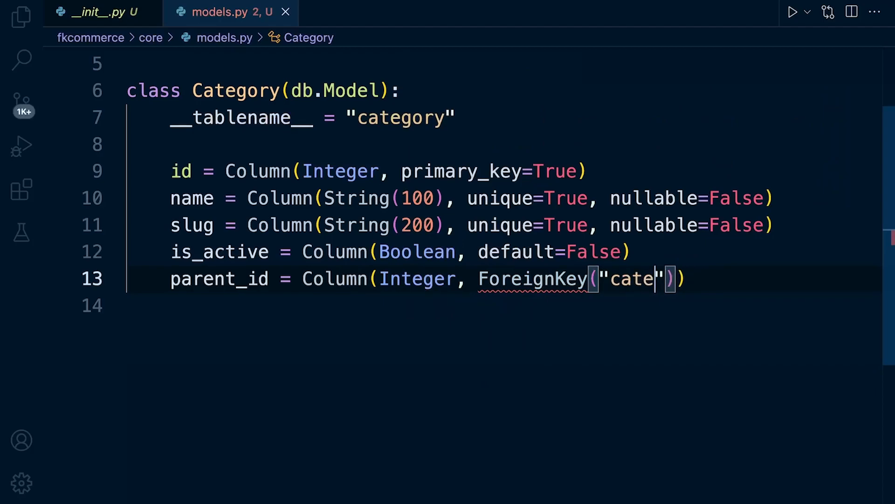
type("gory.")
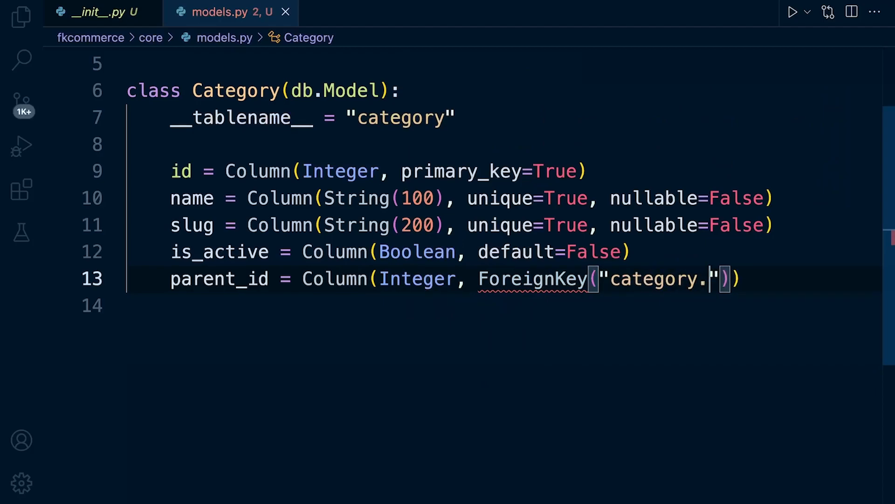
type("id")
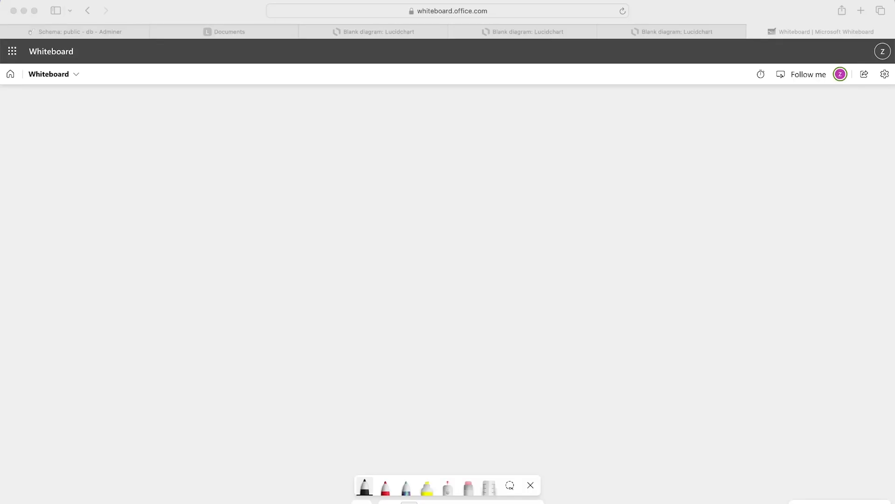
Draw a black-ink table with a header row, name and Parent-id headers, and an arrow to id.
left_click(364, 487)
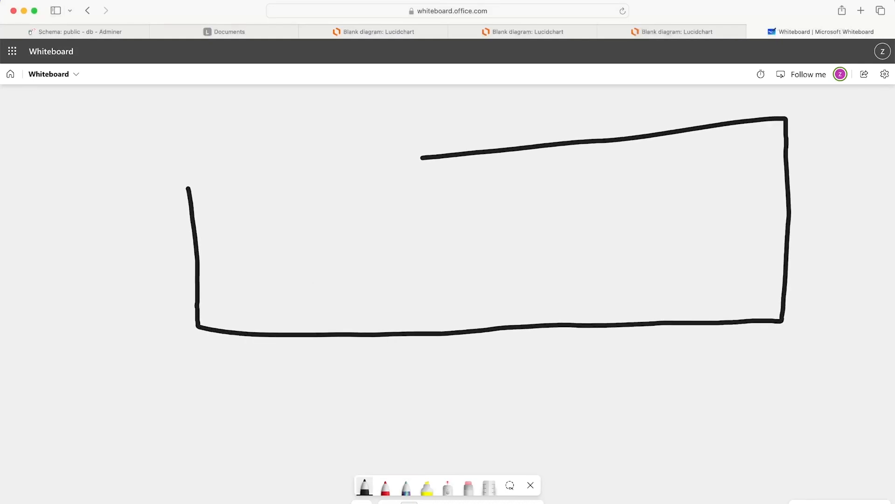
left_click_drag(284, 173, 288, 338)
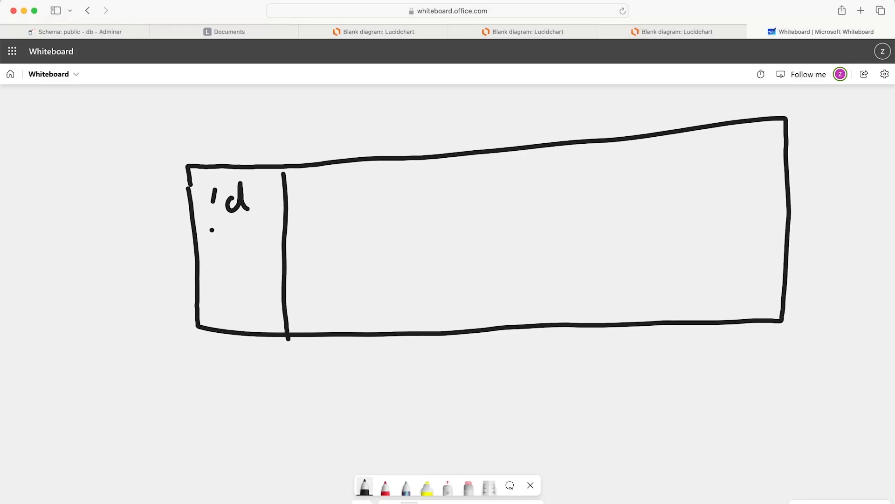
left_click_drag(211, 229, 794, 207)
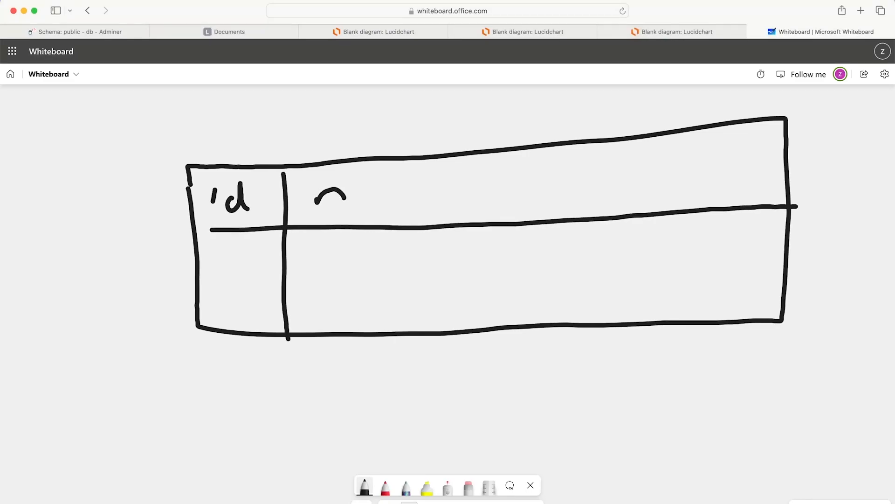
left_click_drag(354, 200, 417, 205)
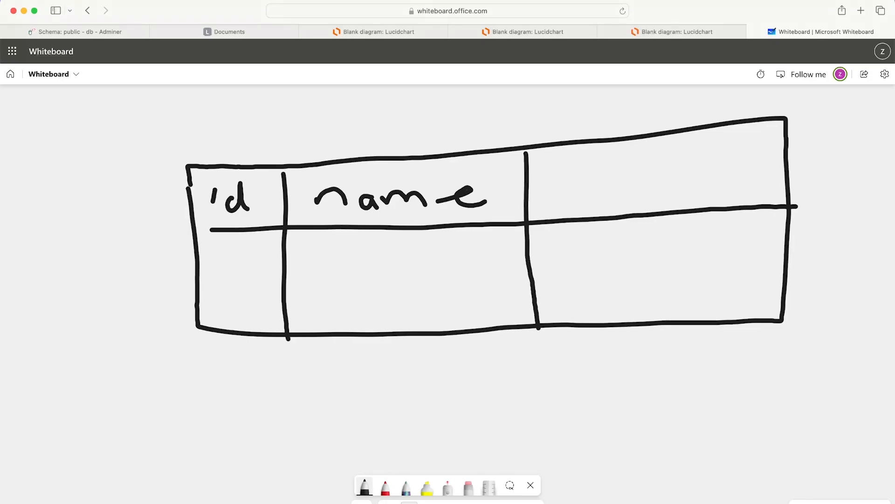
left_click_drag(552, 183, 611, 196)
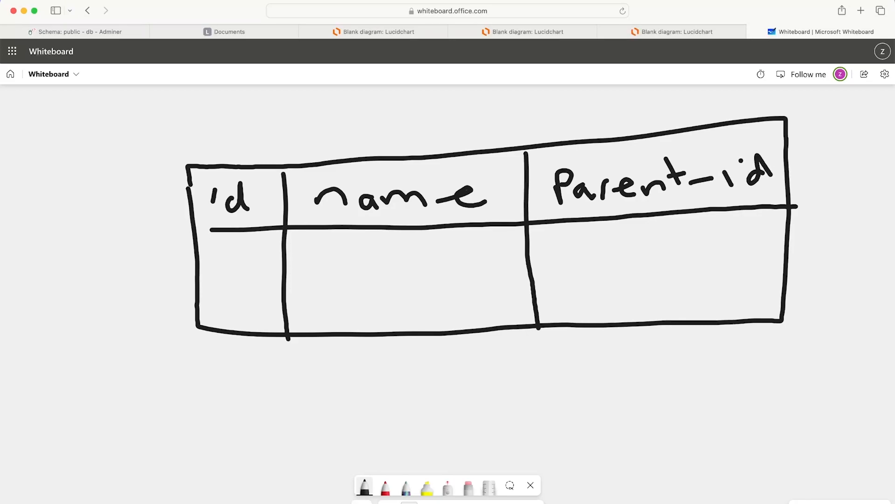
left_click_drag(543, 117, 262, 142)
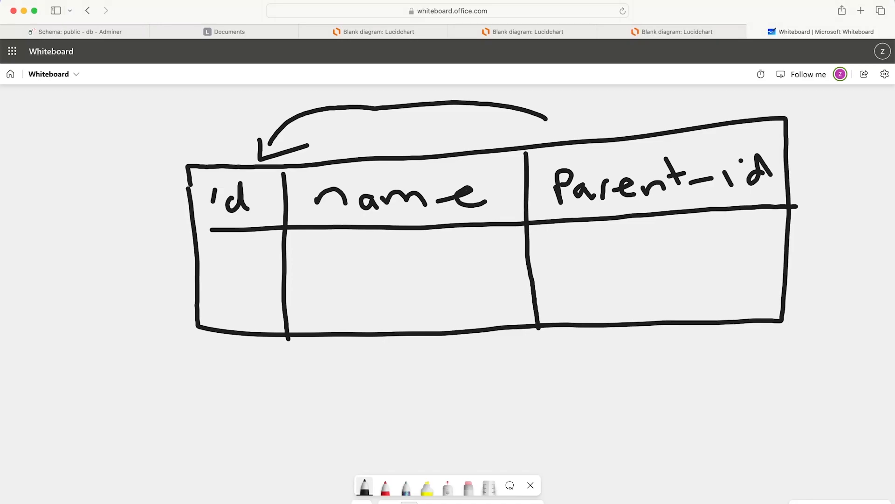
Add rows to the sketch: id 1 'Clothes' and a second row 'books'.
left_click_drag(203, 278, 808, 263)
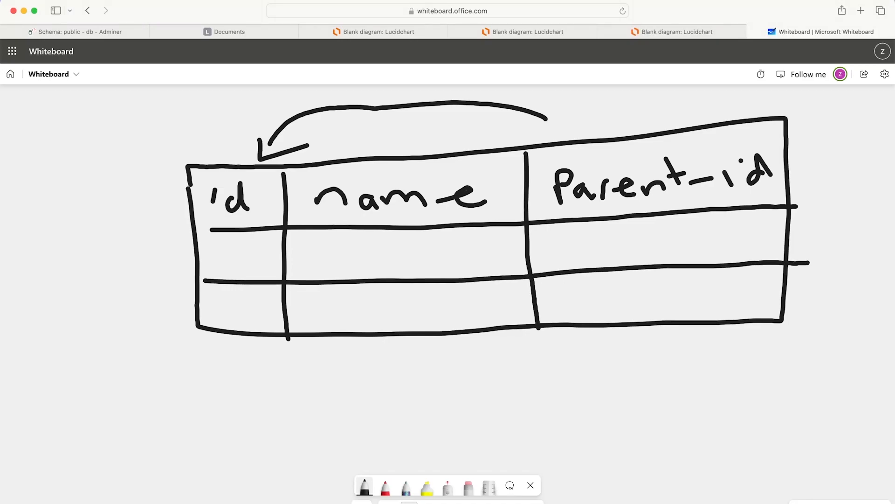
left_click(236, 246)
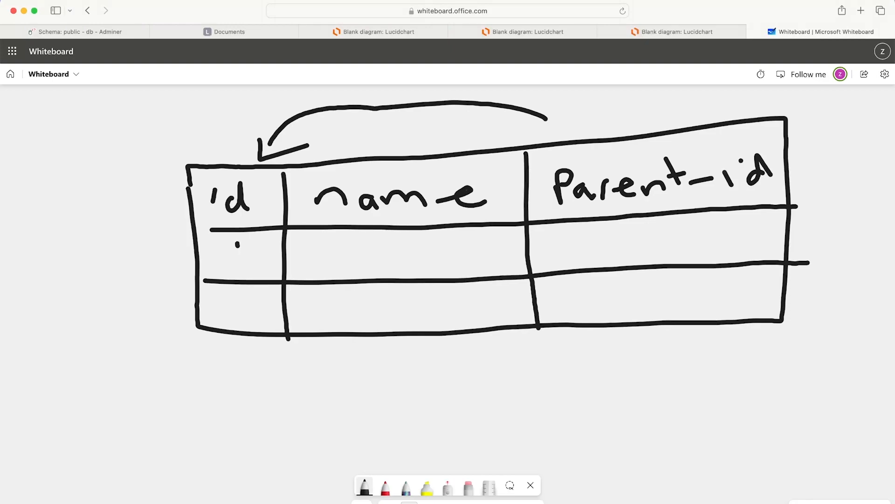
left_click_drag(236, 237, 237, 262)
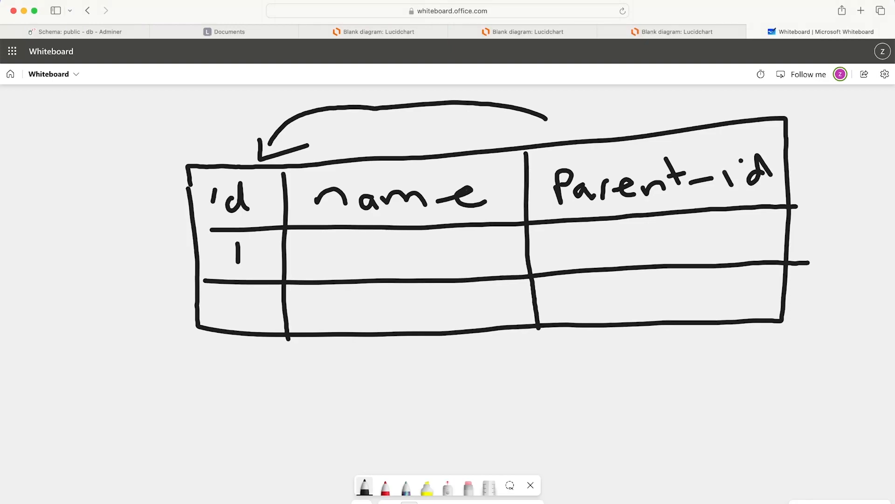
type("C1")
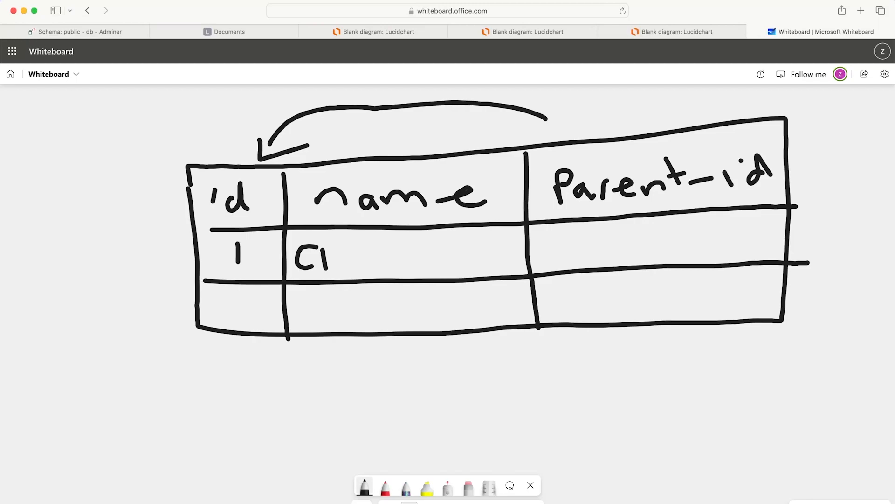
left_click_drag(325, 257, 405, 260)
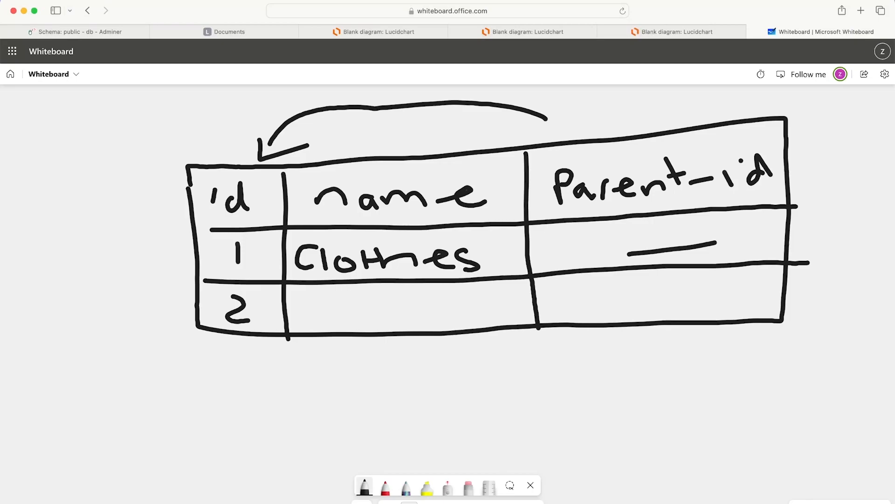
left_click_drag(308, 314, 360, 317)
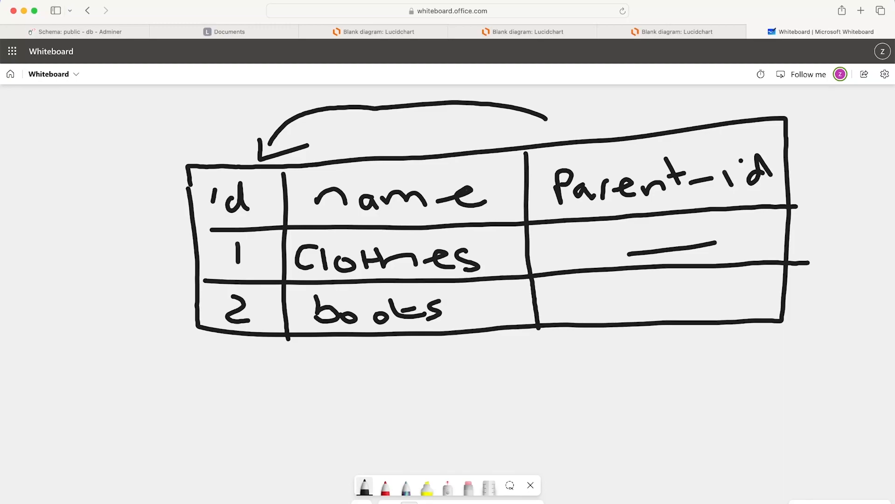
Underline the Parent-id header and circle id 1 in the first row.
left_click_drag(571, 211, 754, 192)
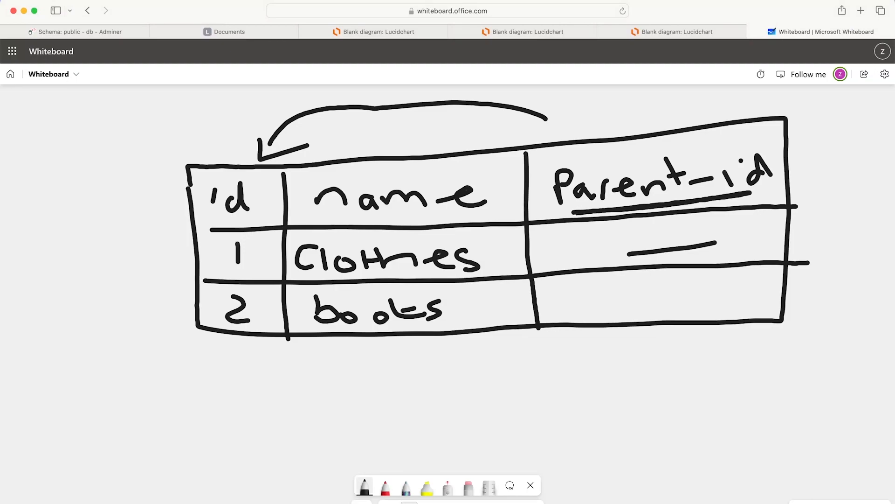
left_click_drag(216, 251, 240, 234)
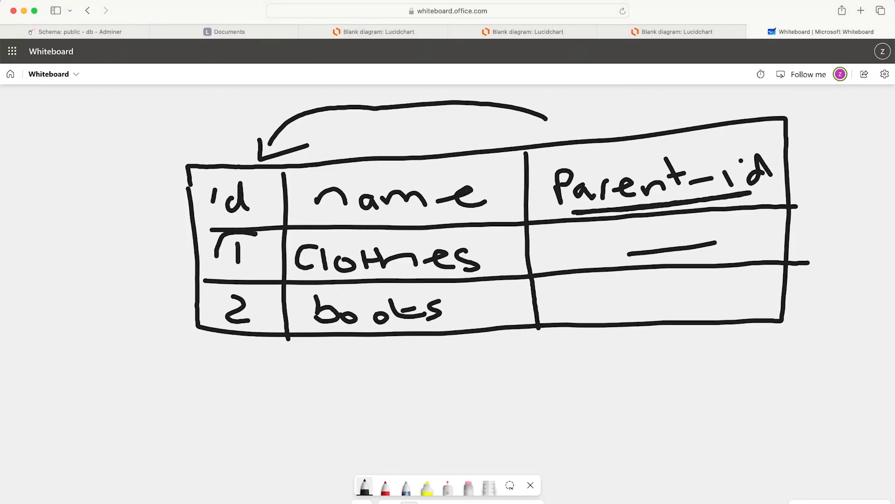
left_click_drag(234, 237, 234, 268)
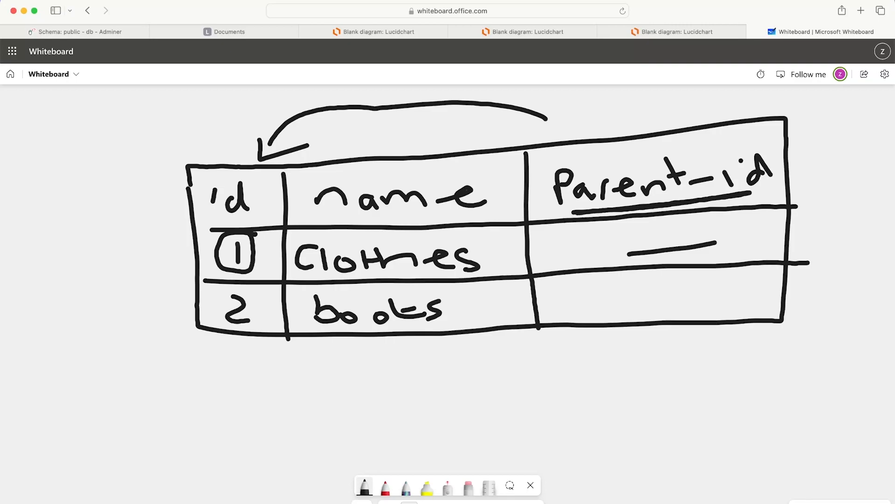
left_click_drag(661, 285, 661, 312)
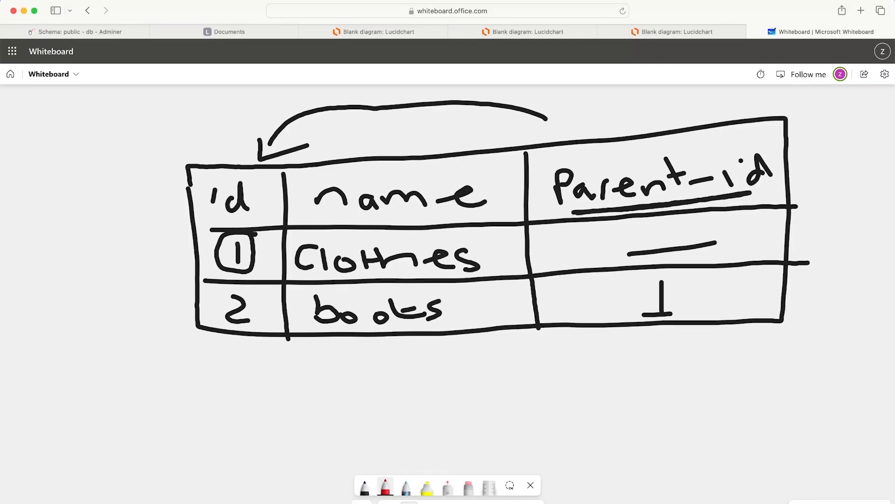
Link books' parent 1 to Clothes in red, underline books, and pan the board.
left_click(655, 310)
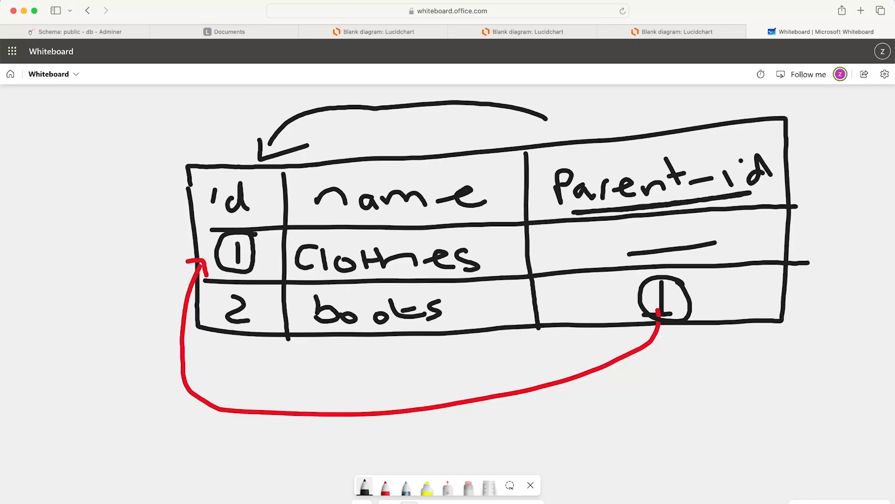
left_click_drag(313, 327, 363, 327)
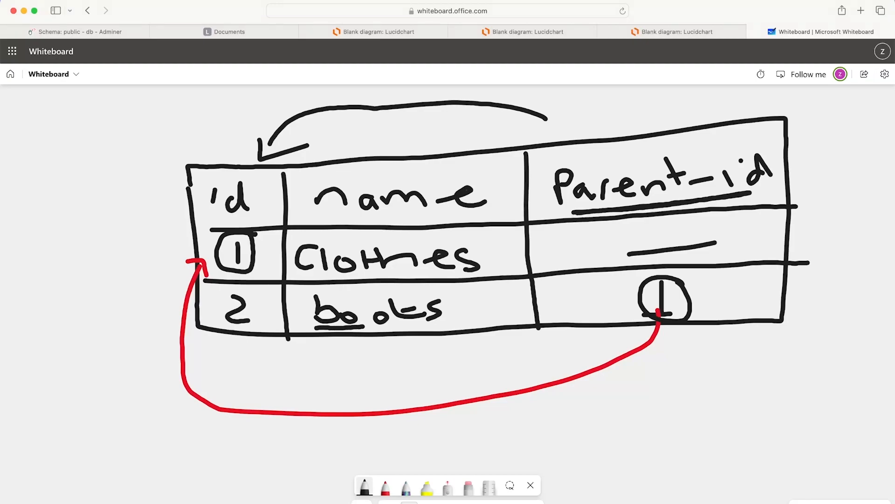
left_click_drag(320, 329, 451, 327)
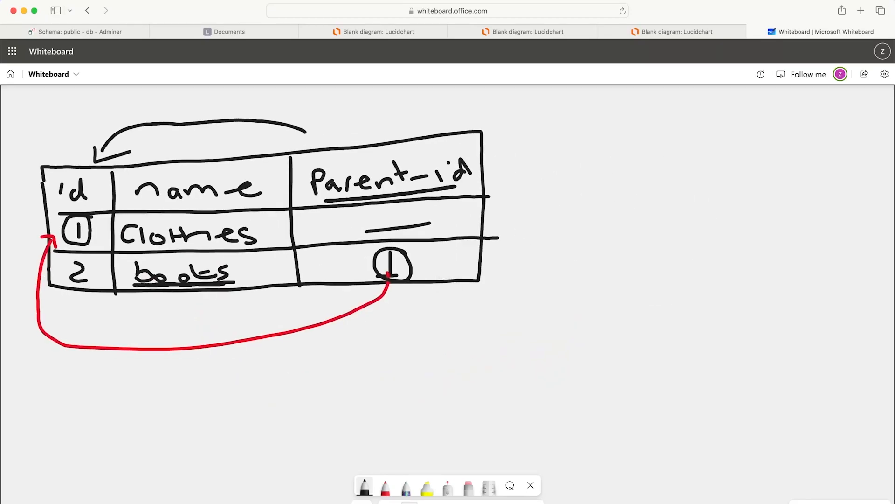
Write 'clothes' with a branch beside the table and rule an empty third row.
left_click_drag(628, 205, 703, 217)
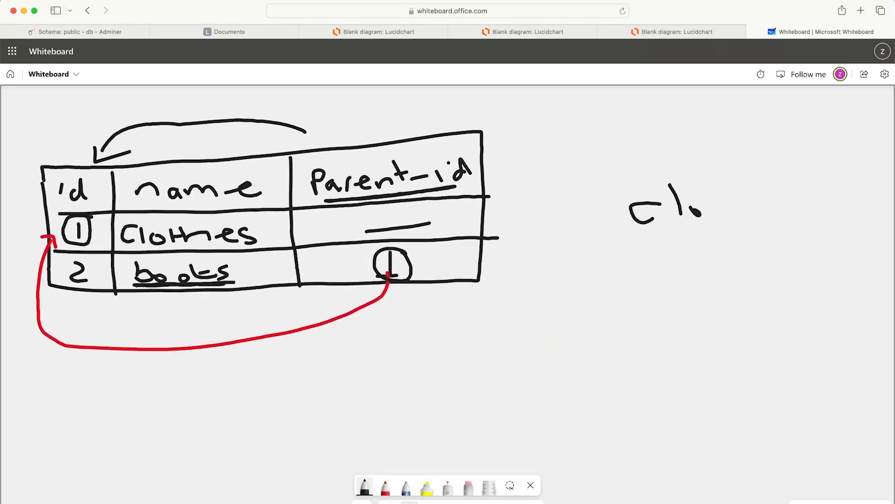
left_click_drag(703, 200, 754, 212)
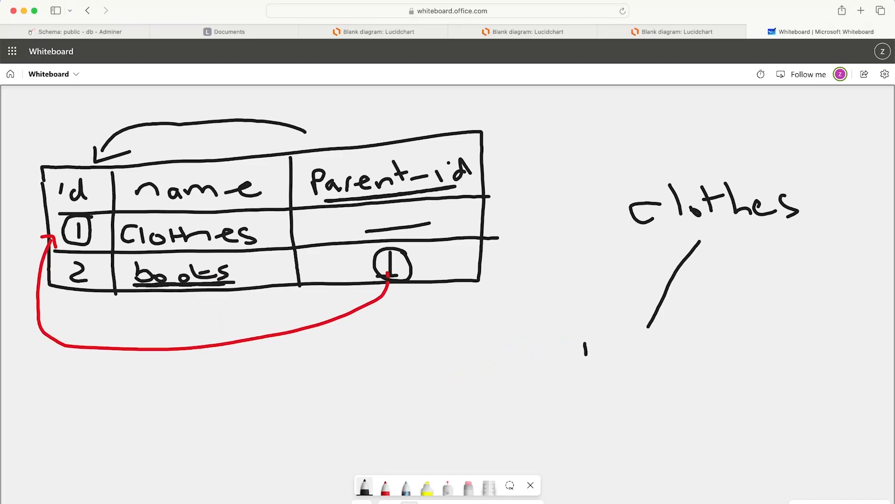
left_click_drag(577, 354, 720, 354)
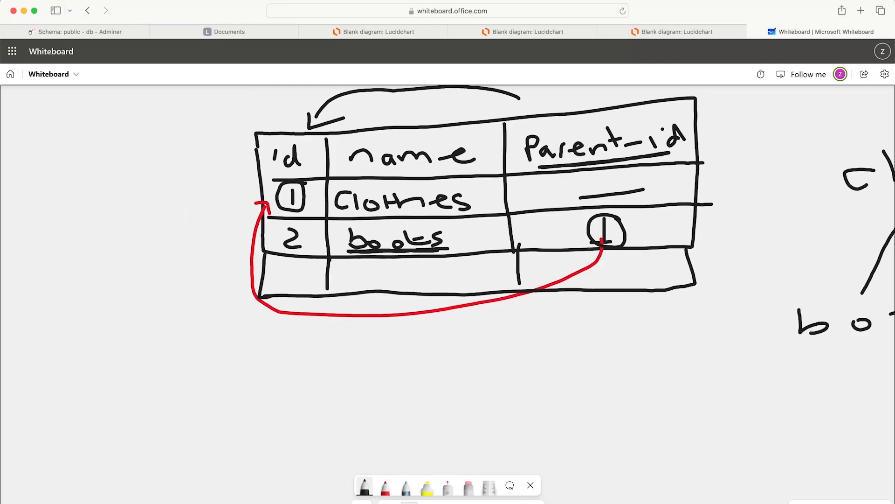
Fill row 3 with 'hard boots' and parent 2, circle both, and link them in red.
left_click_drag(286, 262, 297, 280)
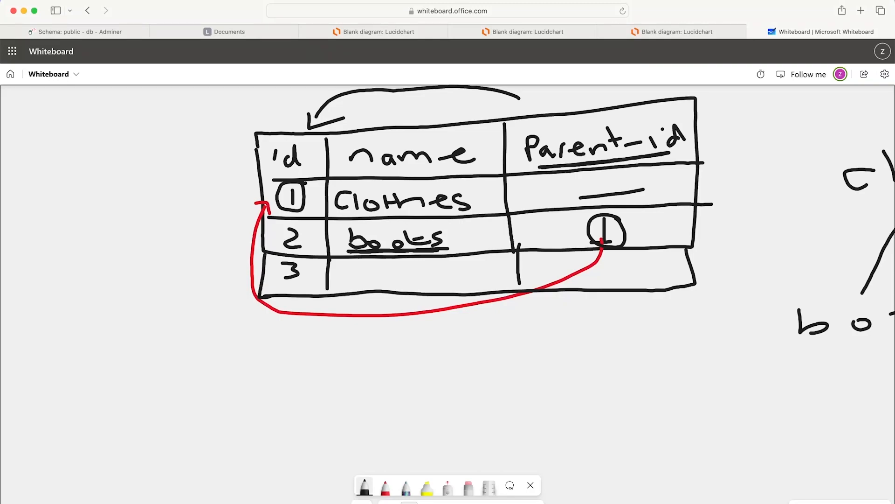
left_click_drag(346, 280, 377, 280)
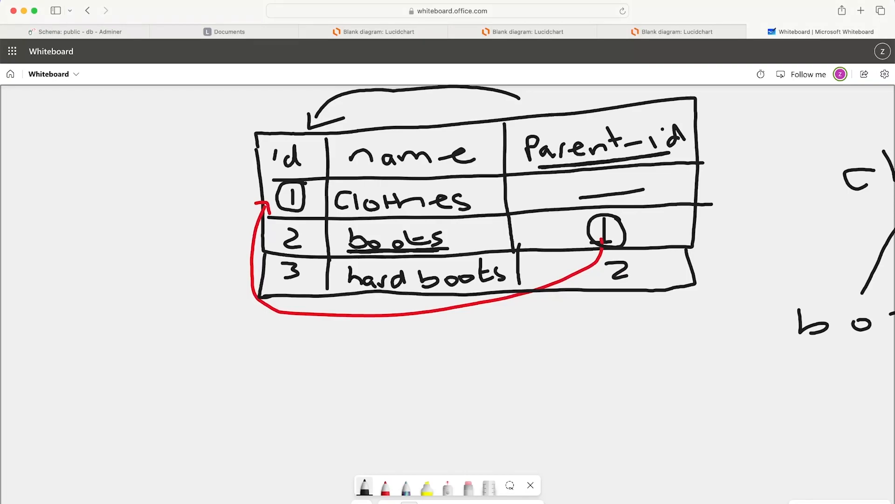
left_click_drag(342, 274, 514, 308)
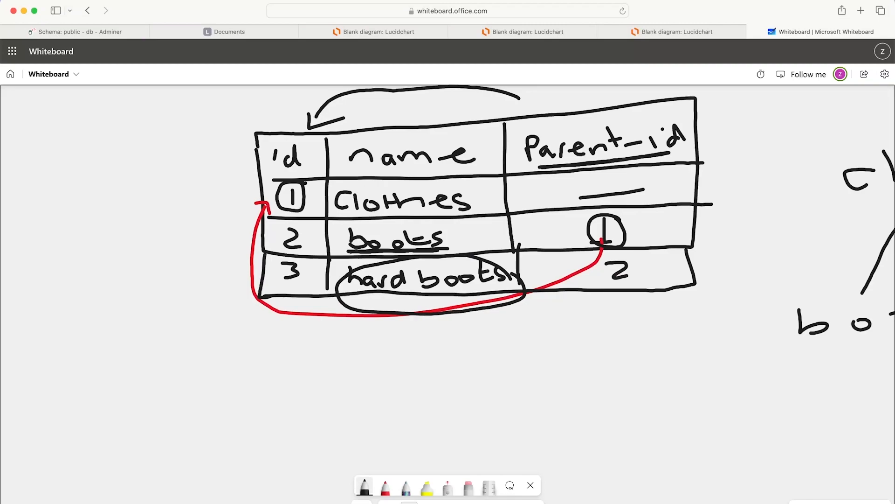
left_click_drag(605, 274, 633, 274)
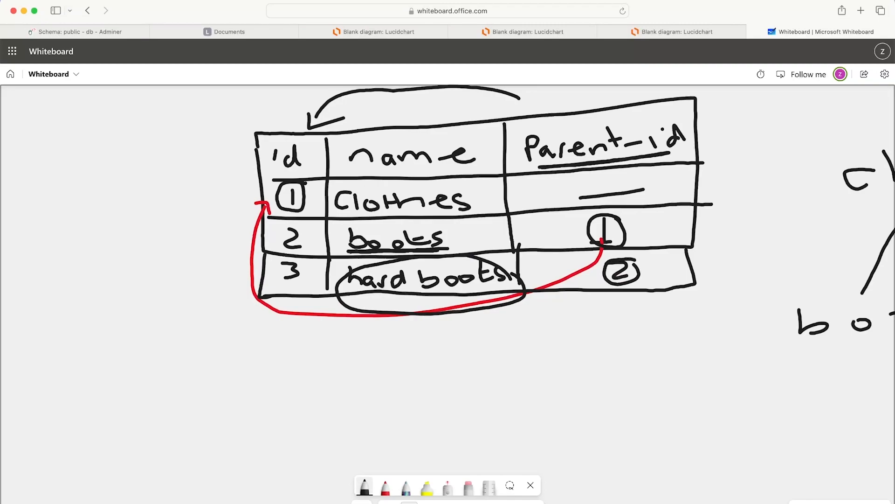
left_click(384, 486)
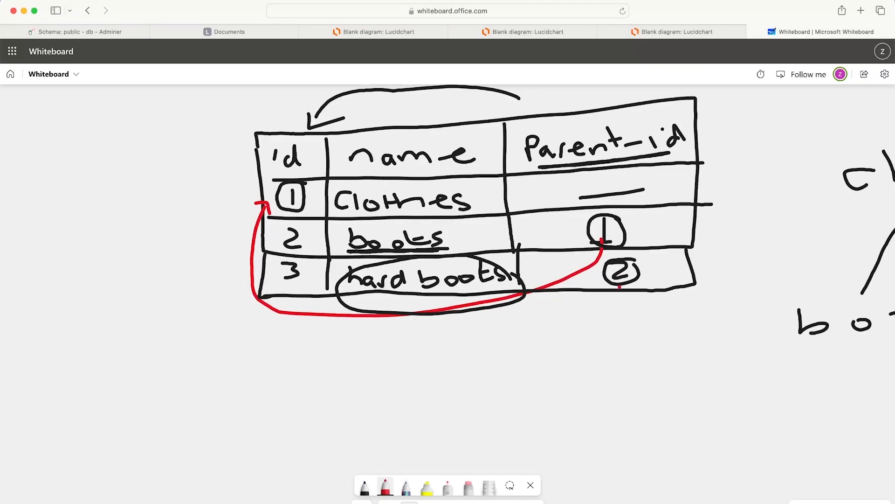
left_click_drag(617, 286, 254, 240)
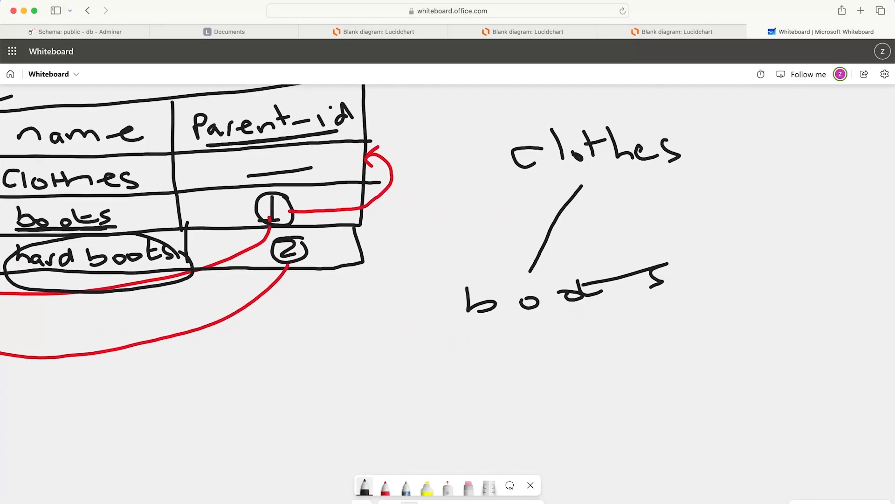
Add a 'hard…' node below boots and a second branch from clothes.
left_click_drag(531, 328, 468, 391)
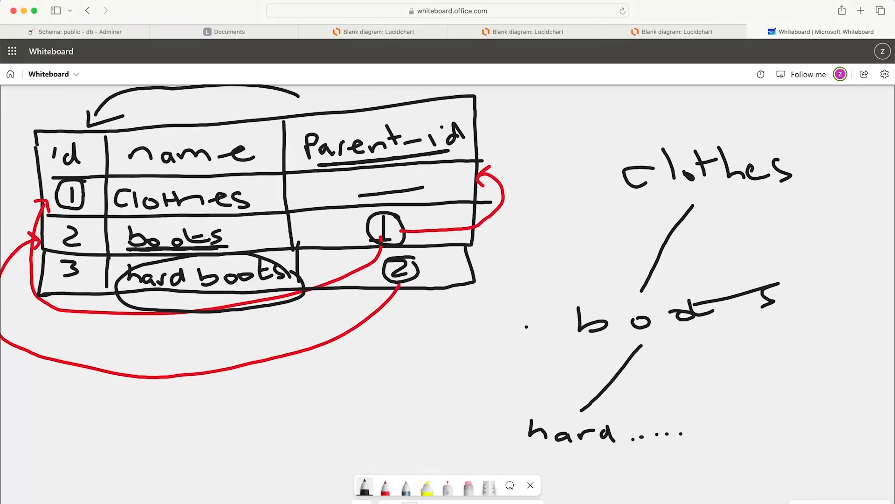
left_click_drag(777, 203, 805, 246)
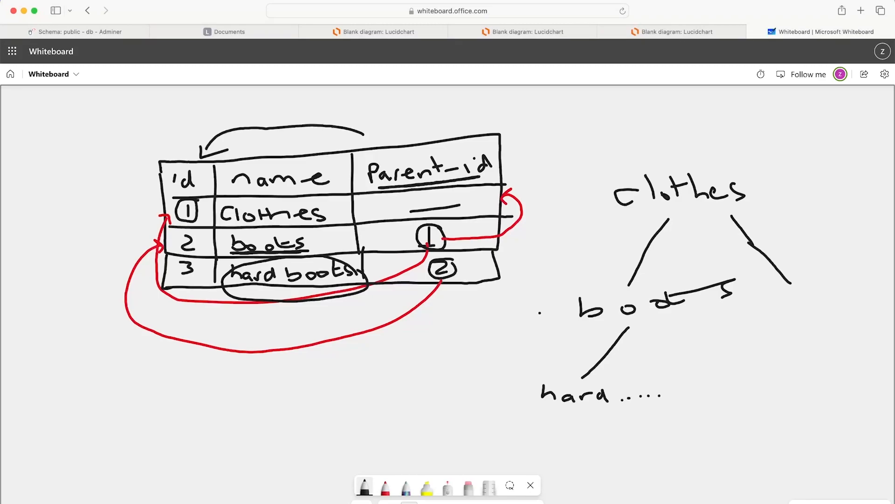
Write and circle 'id = 1' below the table, draw arrows from row 1, and circle Clothes.
left_click(364, 488)
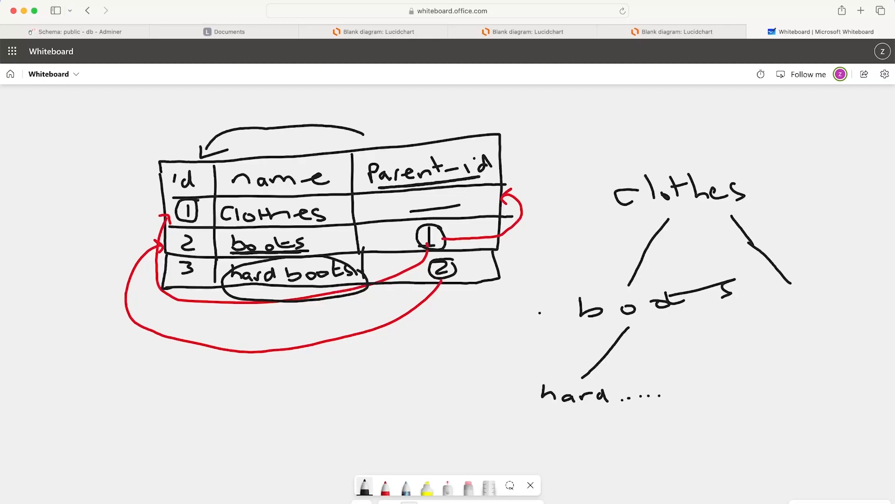
left_click_drag(166, 400, 262, 396)
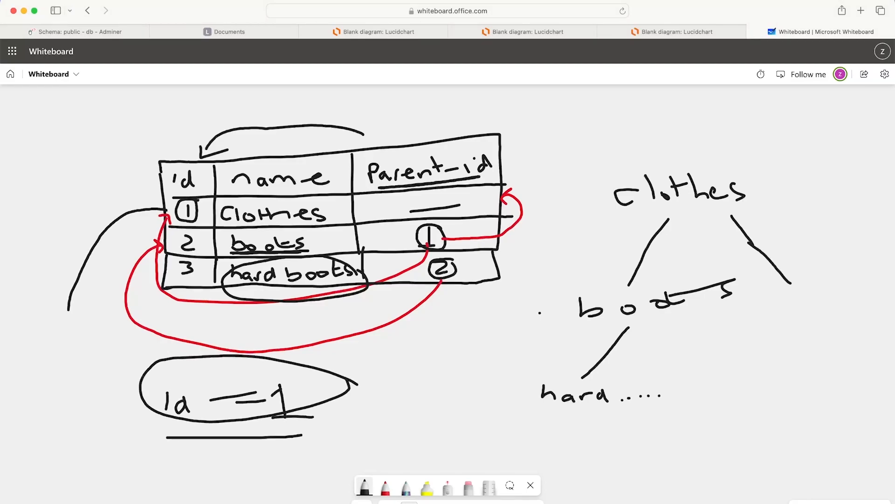
left_click_drag(166, 214, 203, 477)
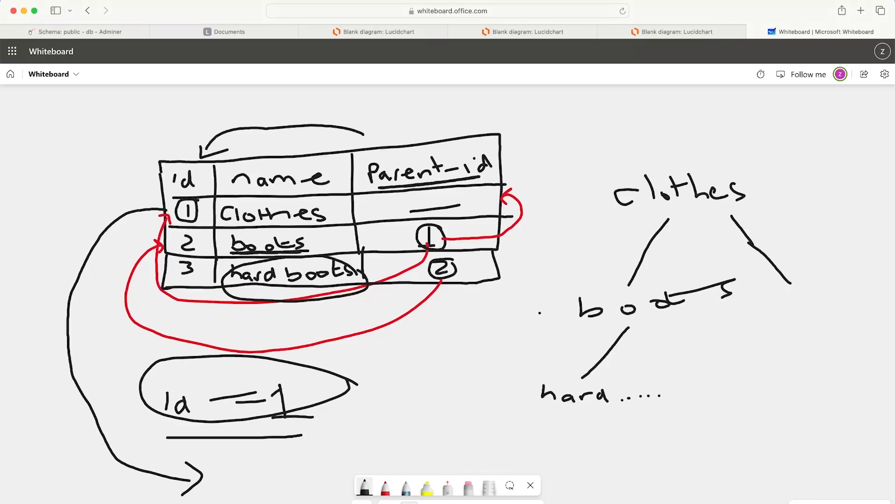
scroll("down", 3)
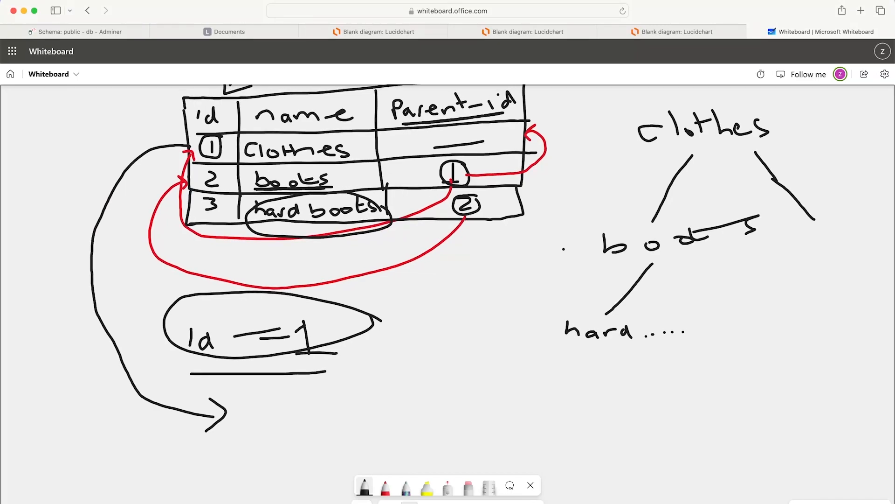
left_click_drag(239, 417, 343, 422)
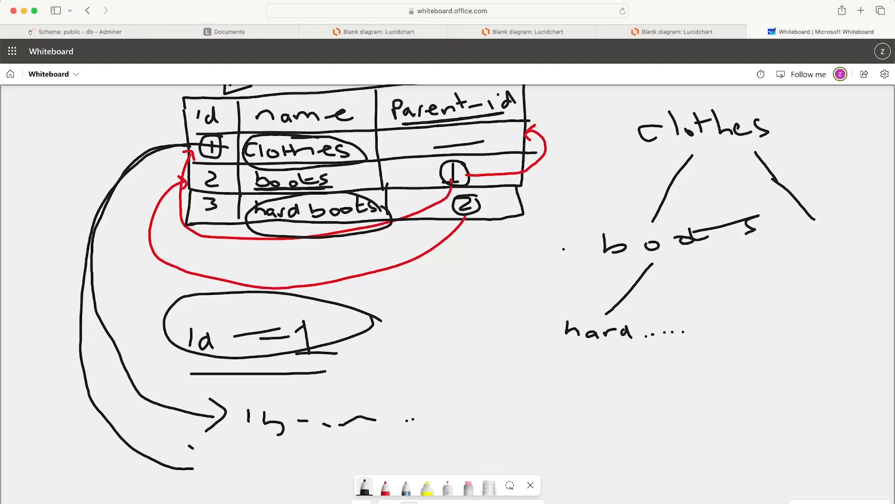
left_click_drag(177, 428, 209, 480)
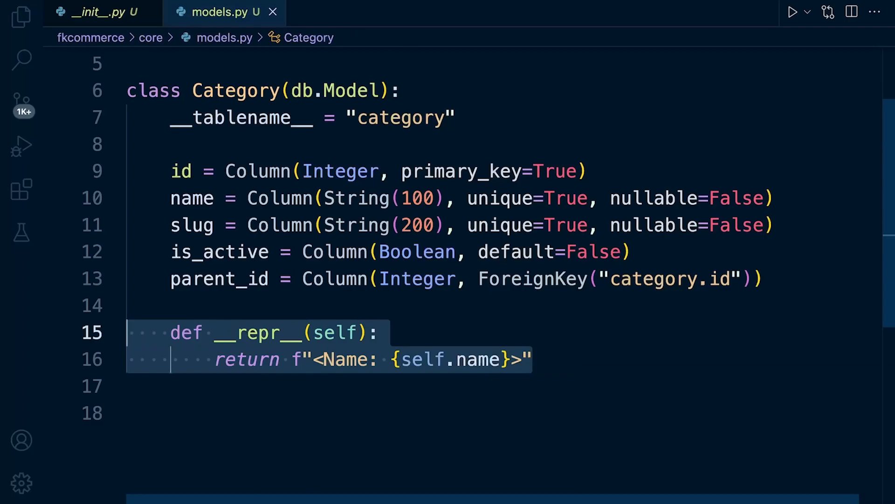
mouse_move(257, 171)
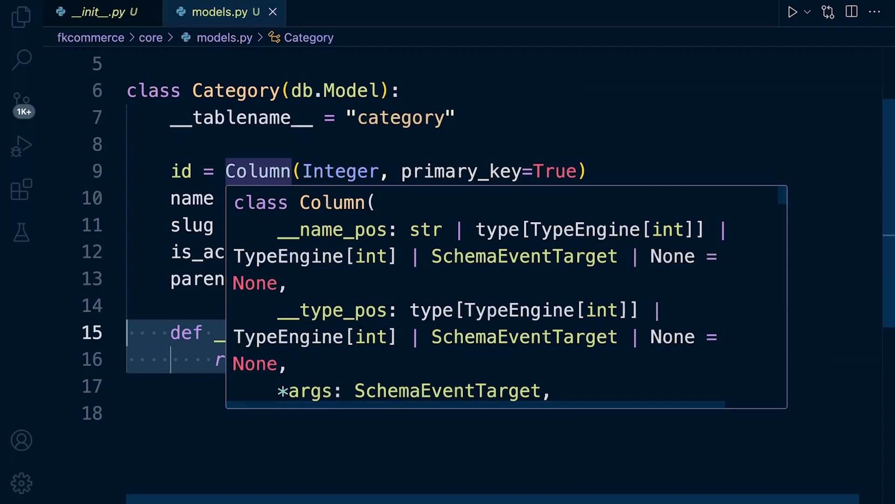
Dismiss the Column documentation popup in models.py.
key("Escape")
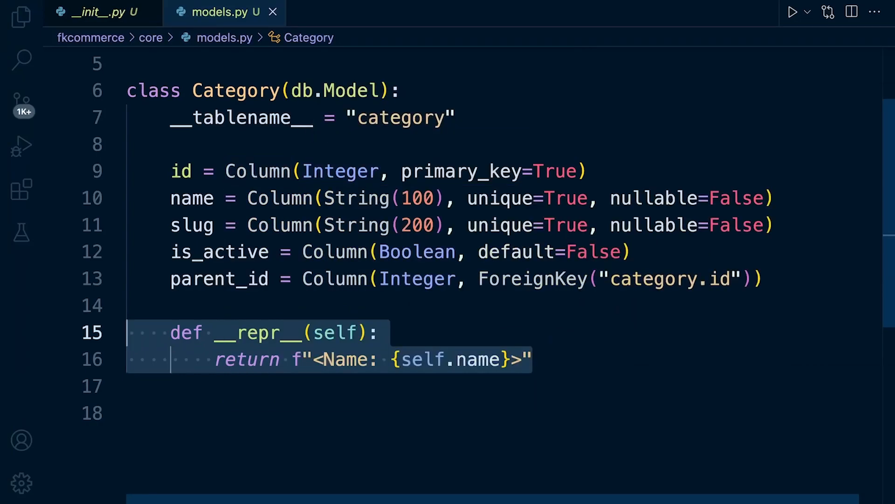
mouse_move(532, 279)
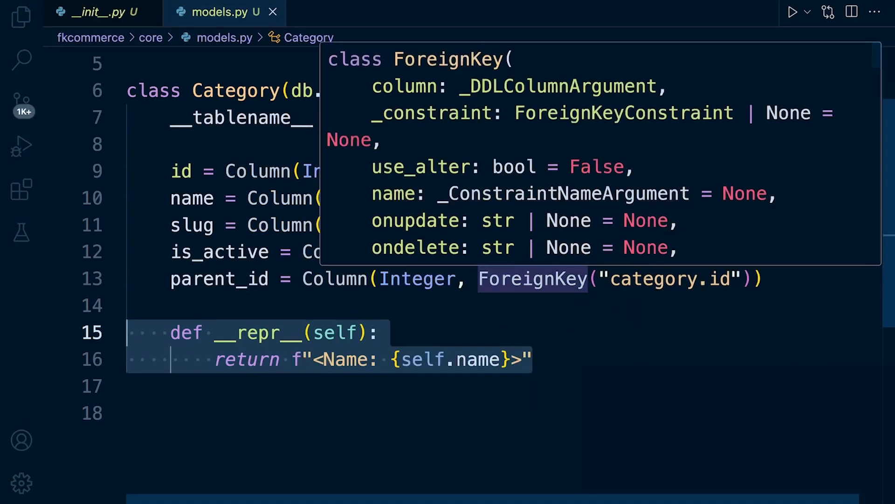